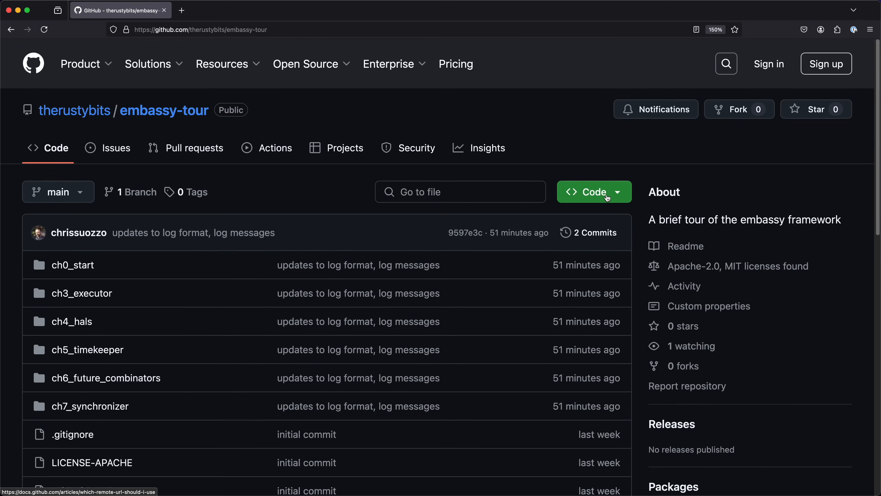
# - Copy the HTTPS clone URL of the embassy-tour repository from the Code menu
pyautogui.click(588, 192)
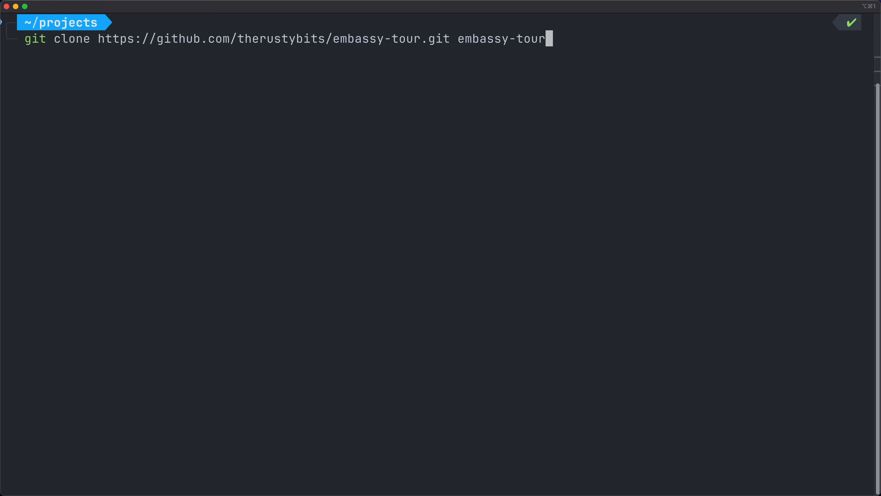
# - Run git clone to fetch embassy-tour into ~/projects/embassy-tour
pyautogui.press('Return')
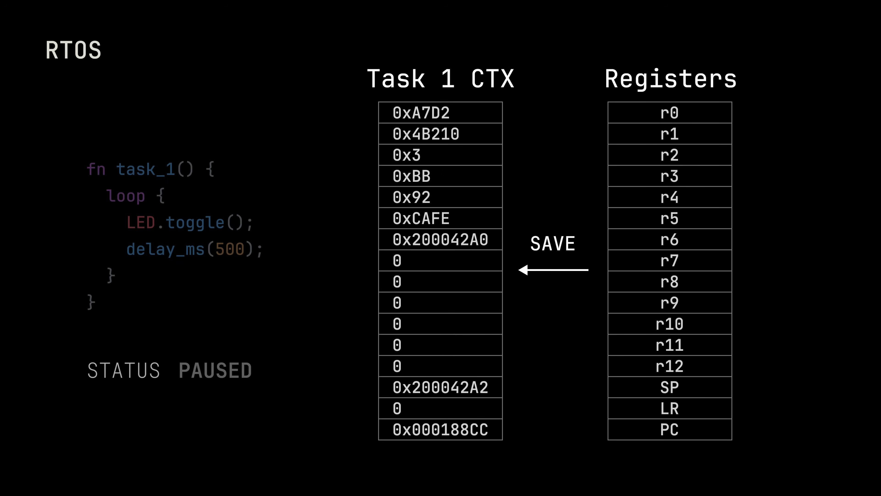
pyautogui.scroll(-3)
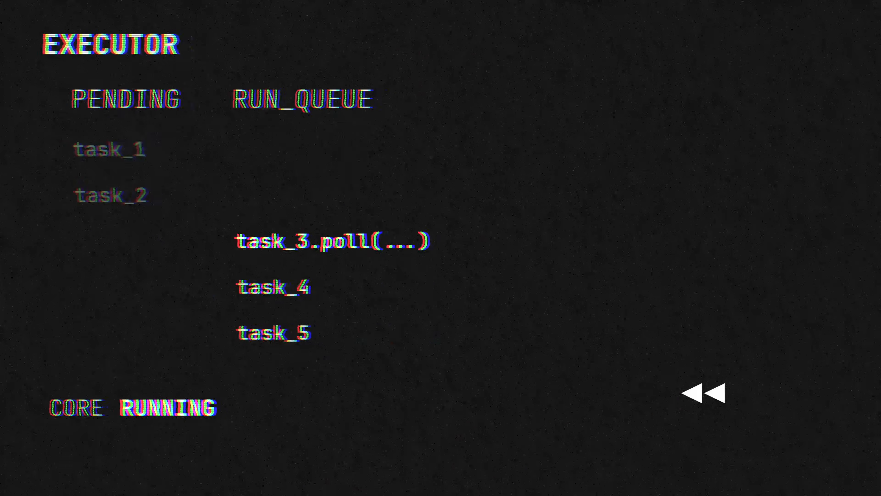
# - Open the embassy_executor cortex-m index page on docs.embassy.dev
pyautogui.click(706, 391)
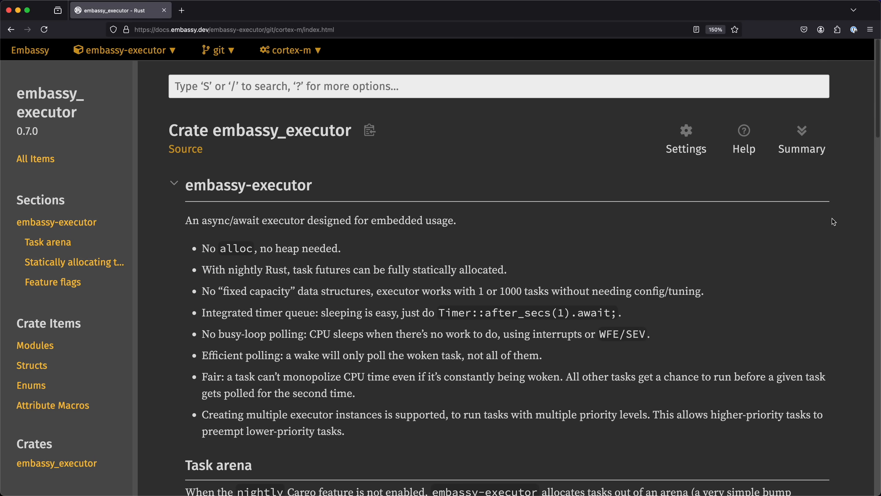
# - Scroll the embassy_executor docs down to the Feature flags, Architecture and Executor lists
pyautogui.scroll(-3)
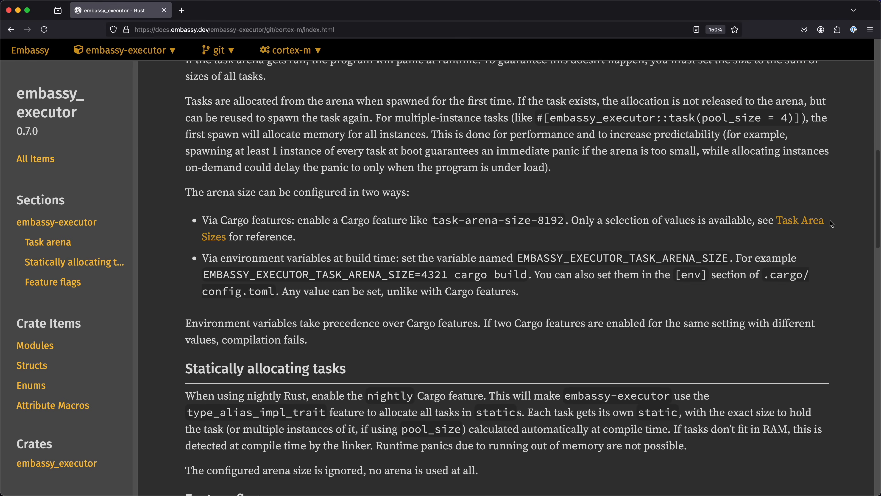
pyautogui.scroll(-3)
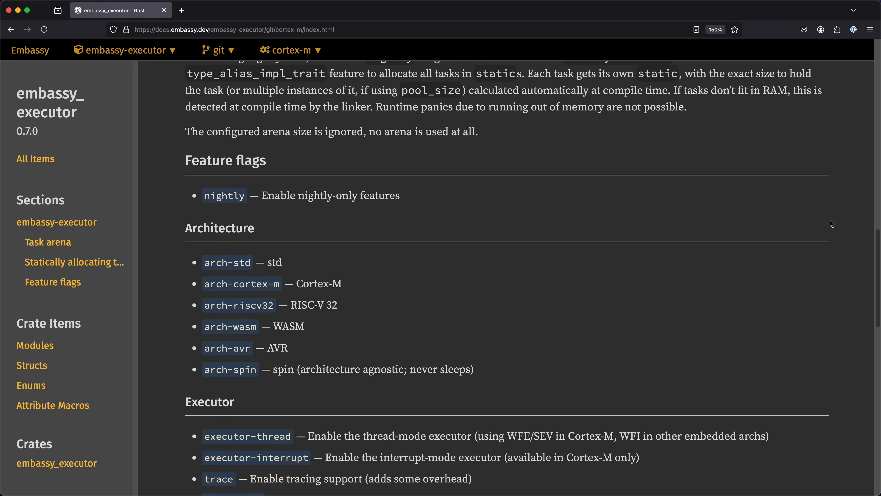
pyautogui.scroll(-3)
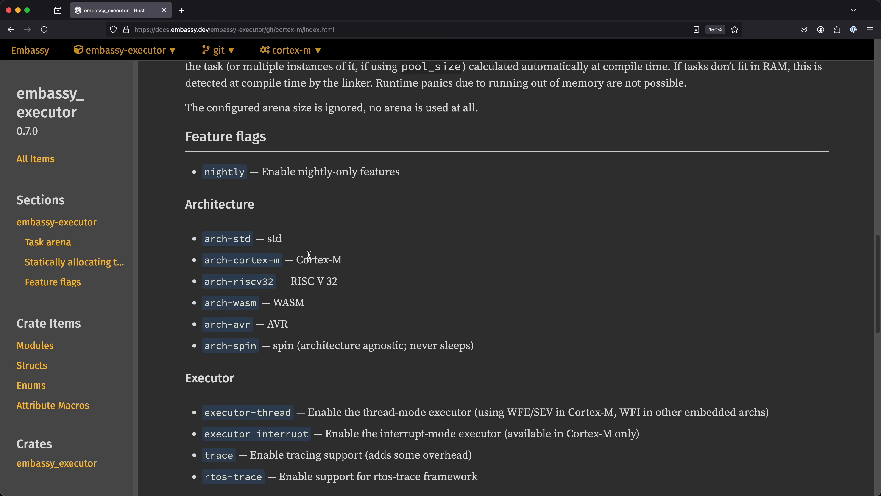
pyautogui.moveTo(324, 294)
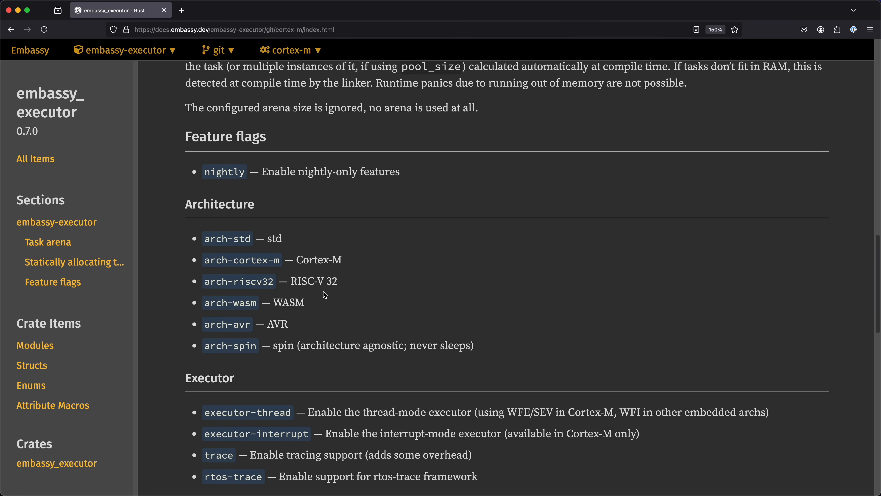
pyautogui.moveTo(340, 438)
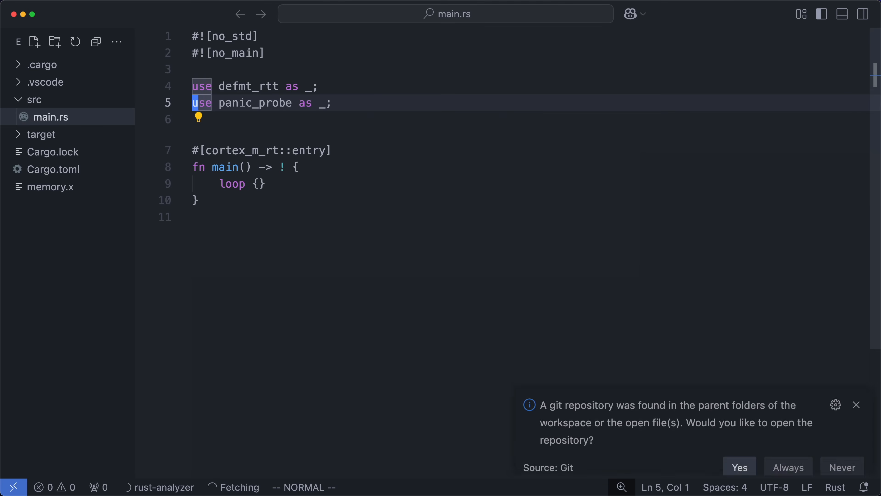
# - Add embassy-executor with arch-cortex-m, defmt and executor-thread features via cargo add
pyautogui.click(856, 405)
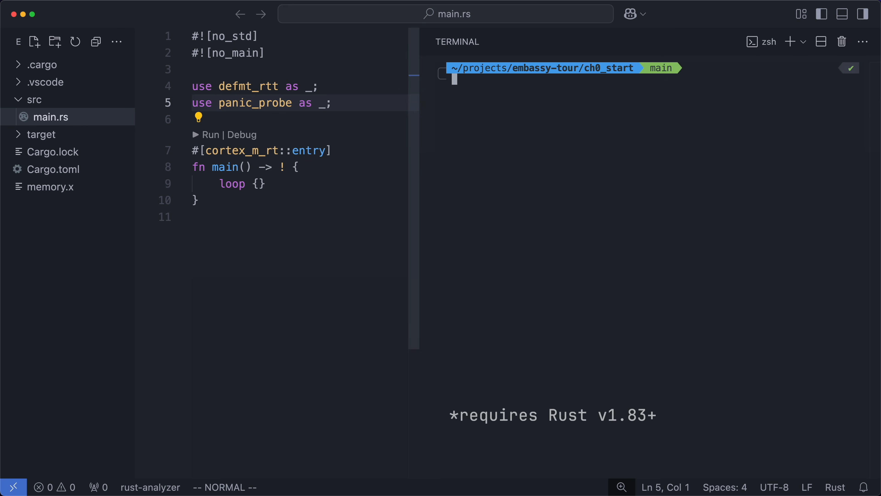
pyautogui.write('cargo add embassy-executor --features "arch-cortex-m defmt executor-thread"')
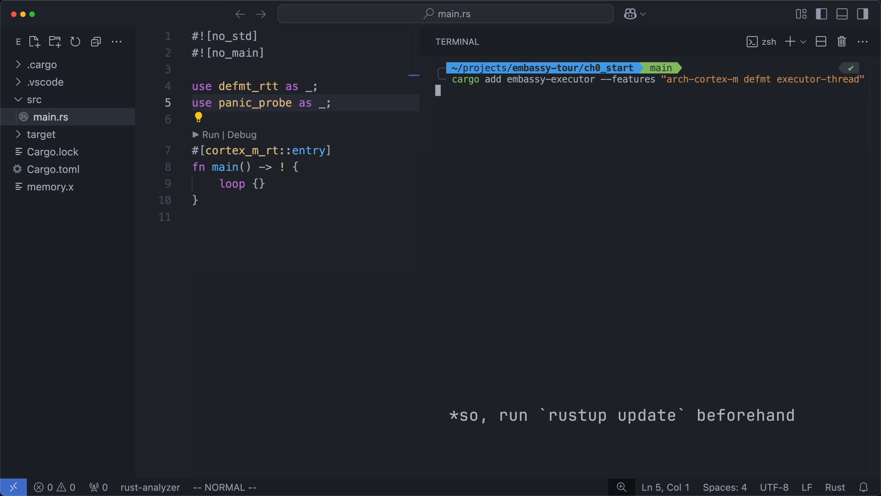
pyautogui.press('Return')
pyautogui.write('#[embassy_executor:')
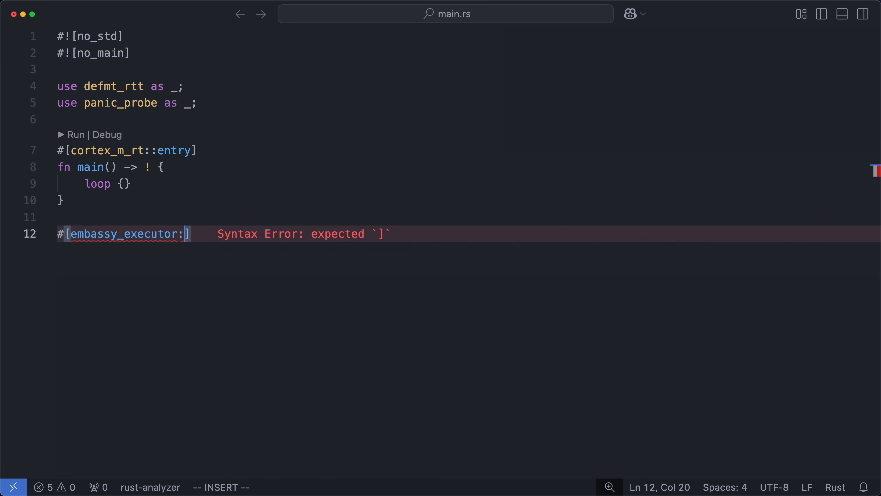
# - Write the #[embassy_executor::task] async task with step comments: create executor, spawn tasks, run executor
pyautogui.write(':task]')
pyautogui.write('info!("Starting...");')
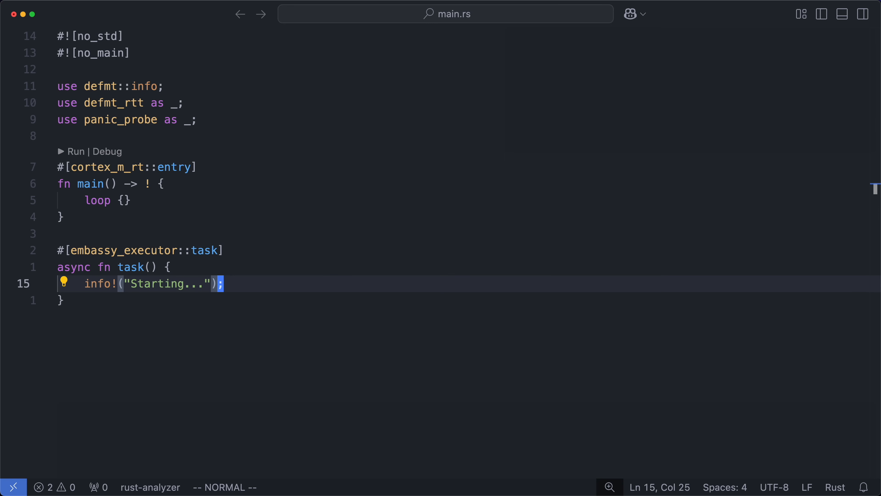
pyautogui.write('// 1.')
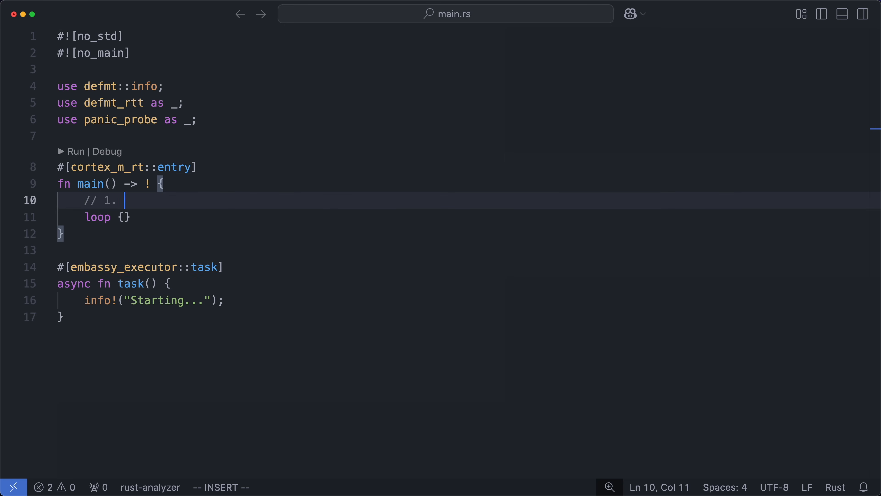
pyautogui.write('create executor()')
pyautogui.write('// 2. s')
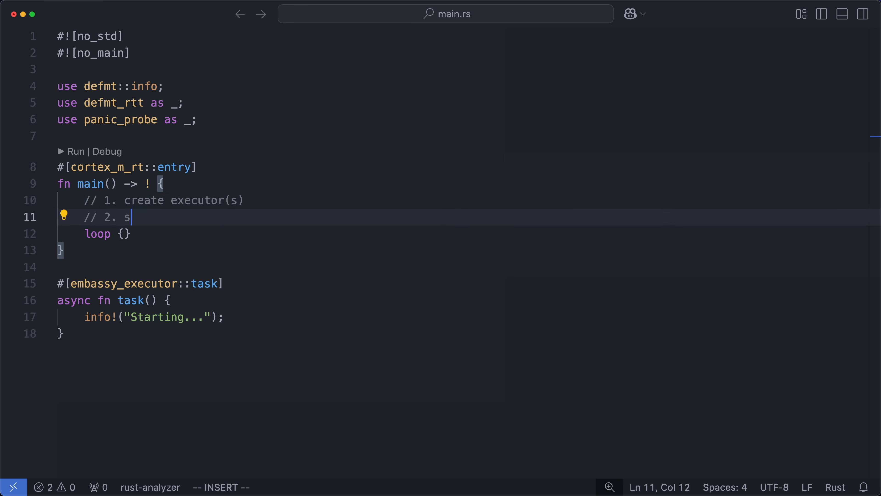
pyautogui.write('pawn task(s)')
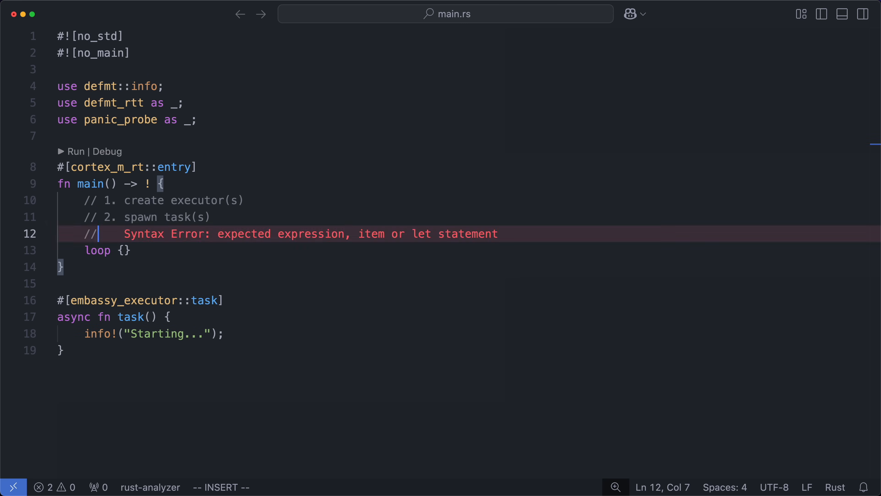
pyautogui.write('3. run executor')
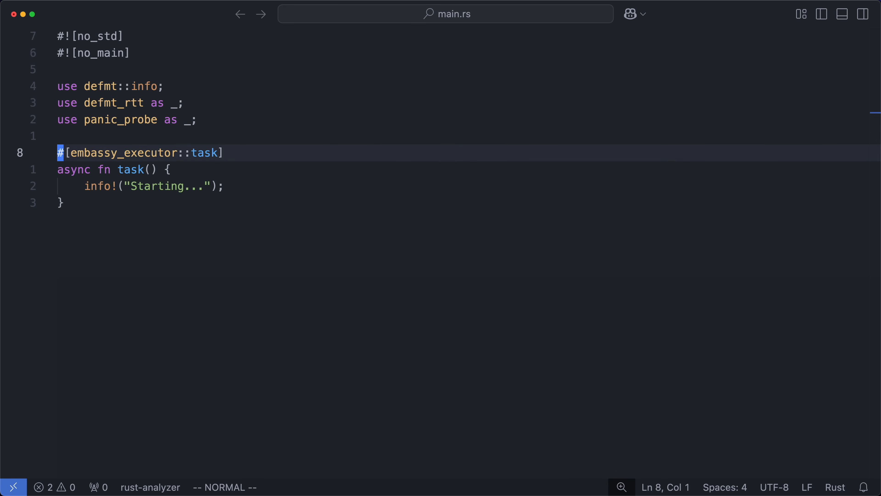
pyautogui.write('main')
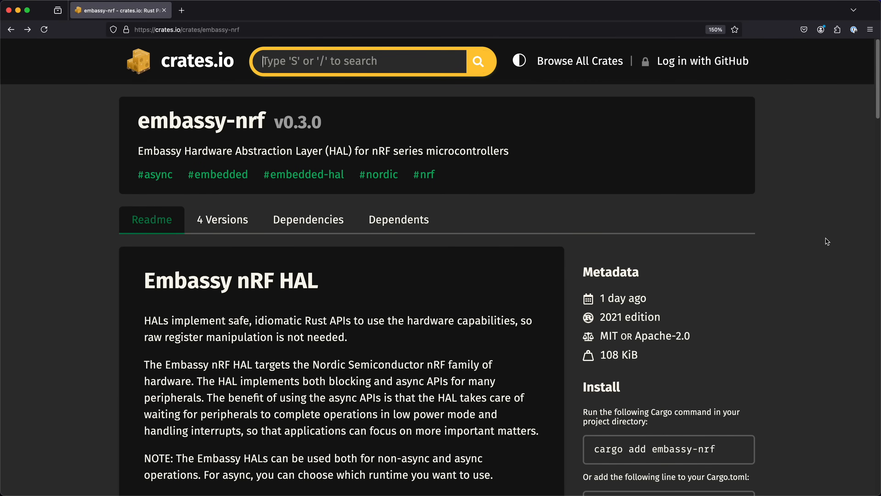
pyautogui.scroll(-3)
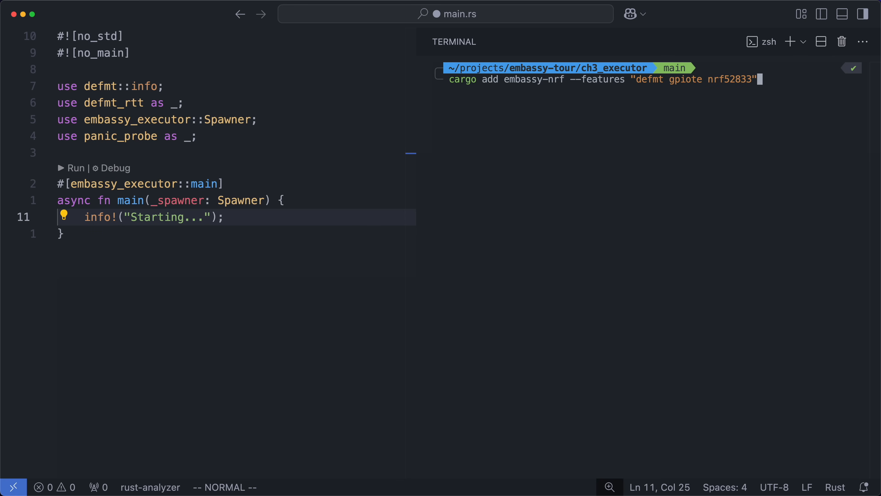
# - Add embassy-nrf, then write let p = embassy_nrf::init(Default::default()) after the Starting log
pyautogui.press('Return')
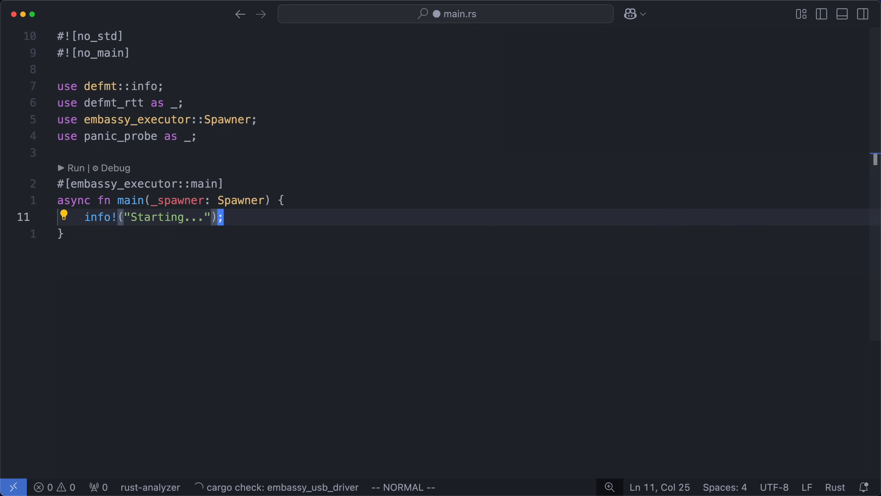
pyautogui.write('let p')
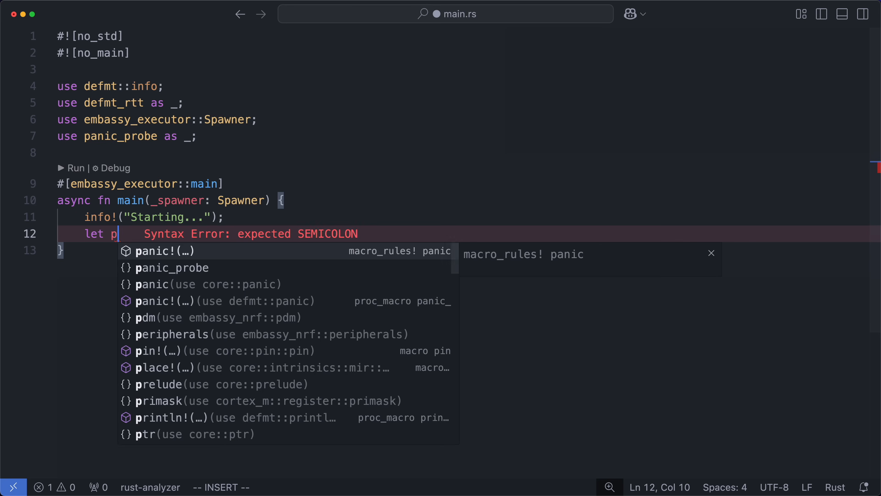
pyautogui.write('= embassy_nrf::init(Default::default());')
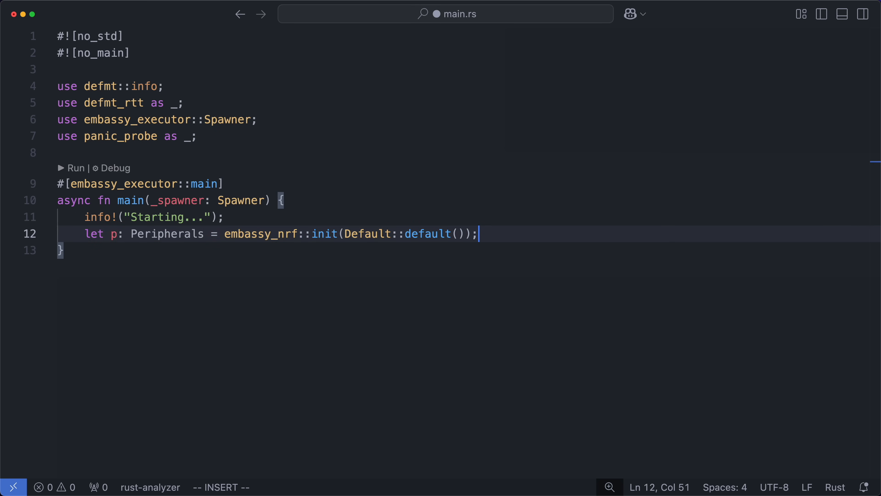
pyautogui.write('let mut button_a')
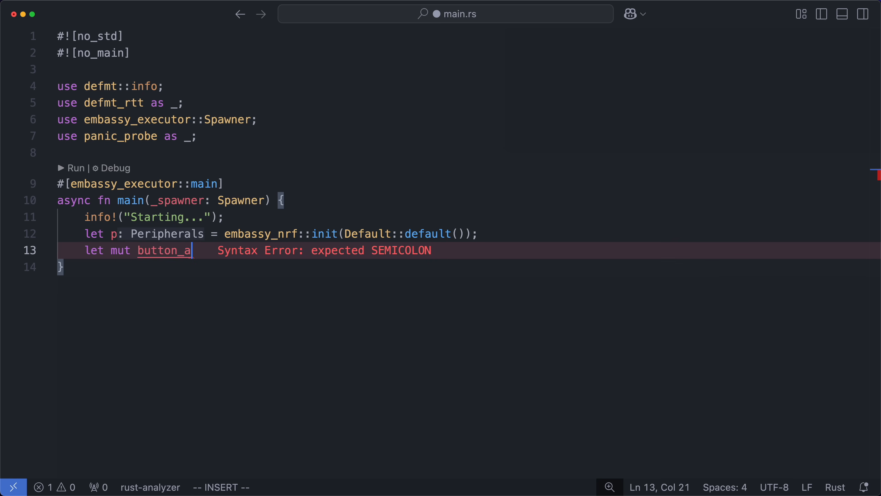
# - Create button_a as a gpio Input on p.P0_14 with a pull-up
pyautogui.write('= In')
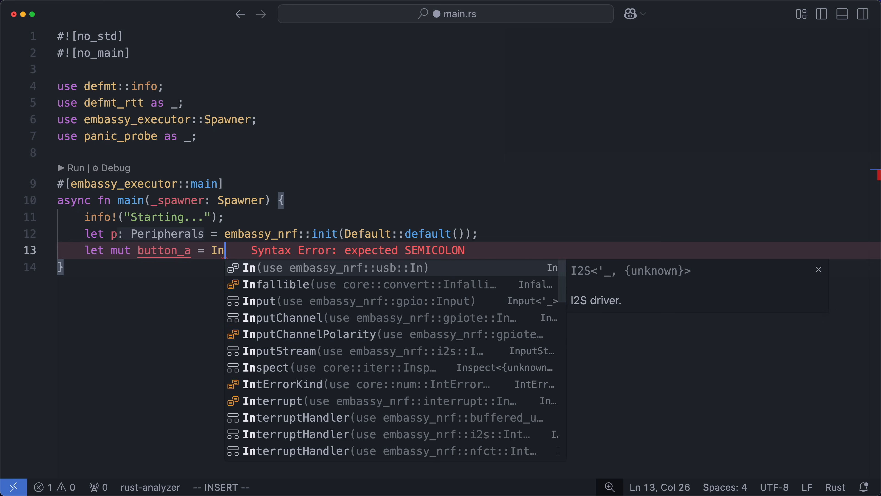
pyautogui.click(268, 300)
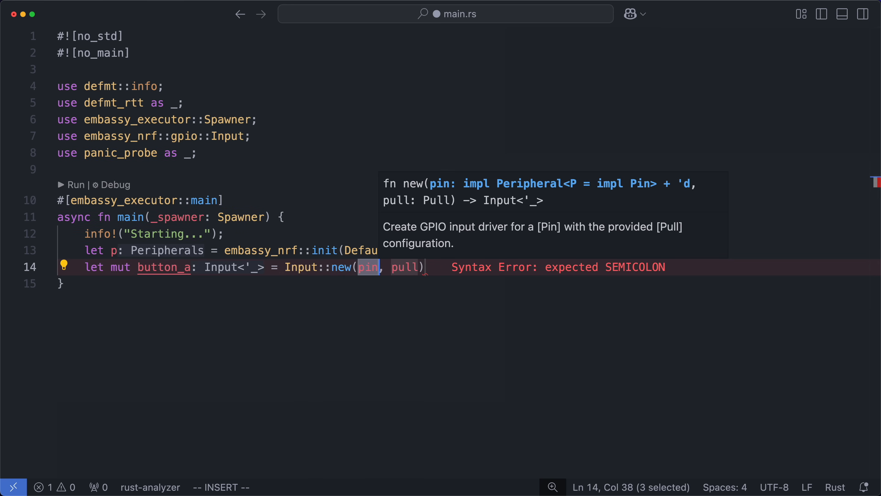
pyautogui.write('p.P0_14, Pu')
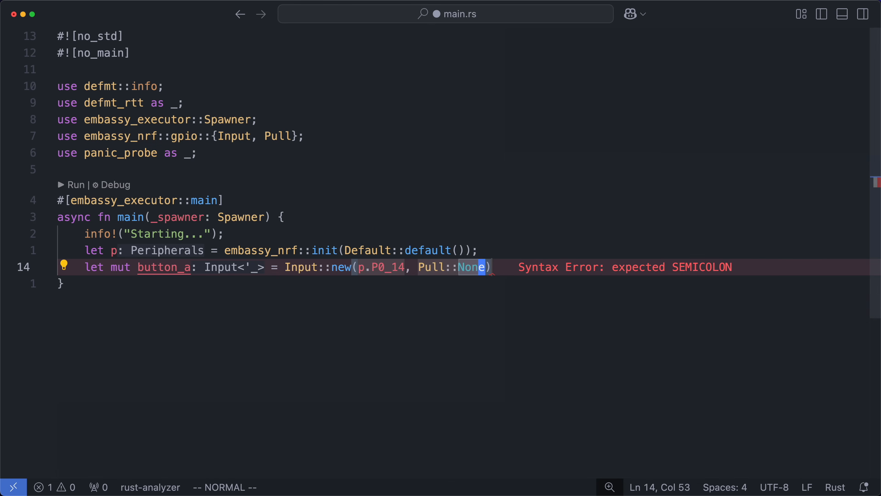
# - Loop awaiting button_a.wait_for_low(), log Button A pressed, then await wait_for_high()
pyautogui.write('button')
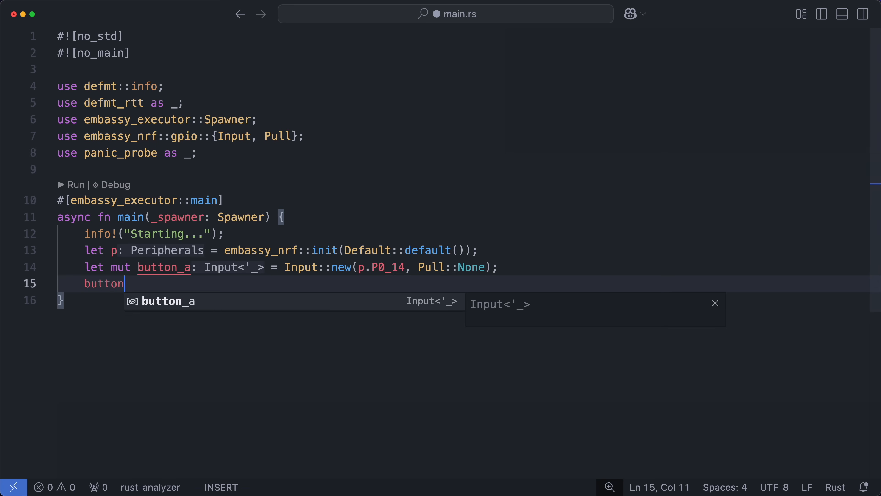
pyautogui.write('_a.wai')
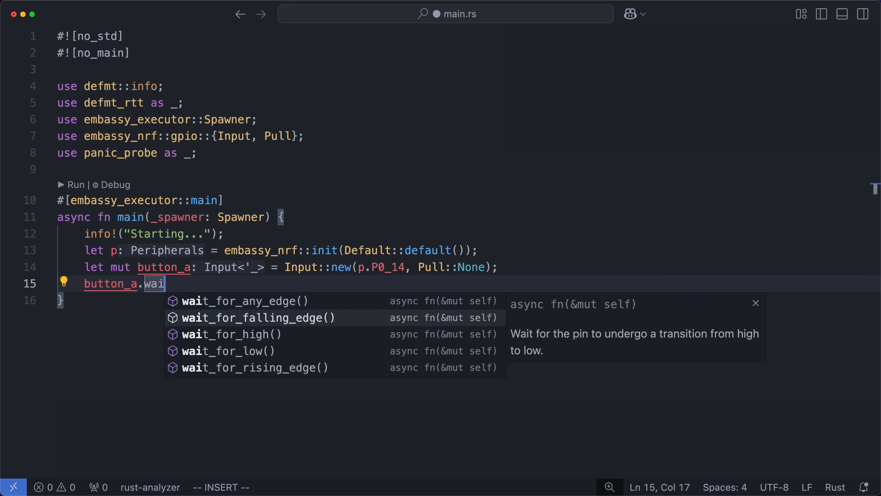
pyautogui.click(228, 350)
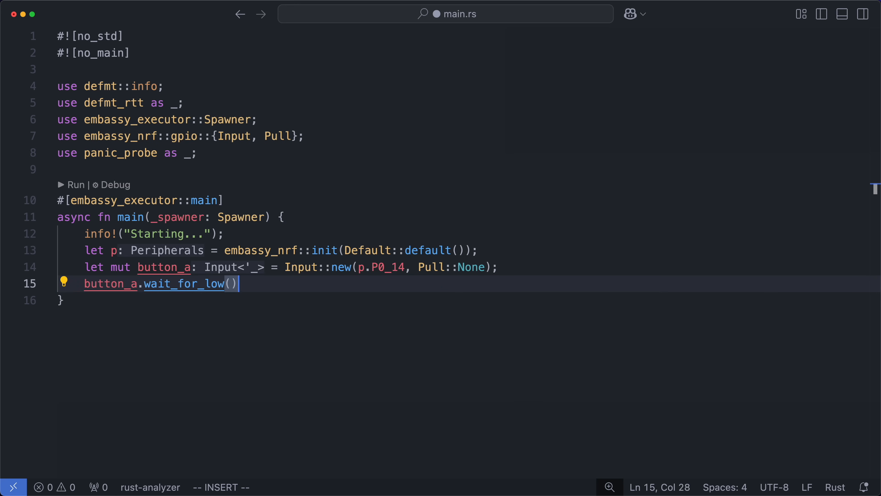
pyautogui.write('.await;')
pyautogui.write('info!("Button A pressed");')
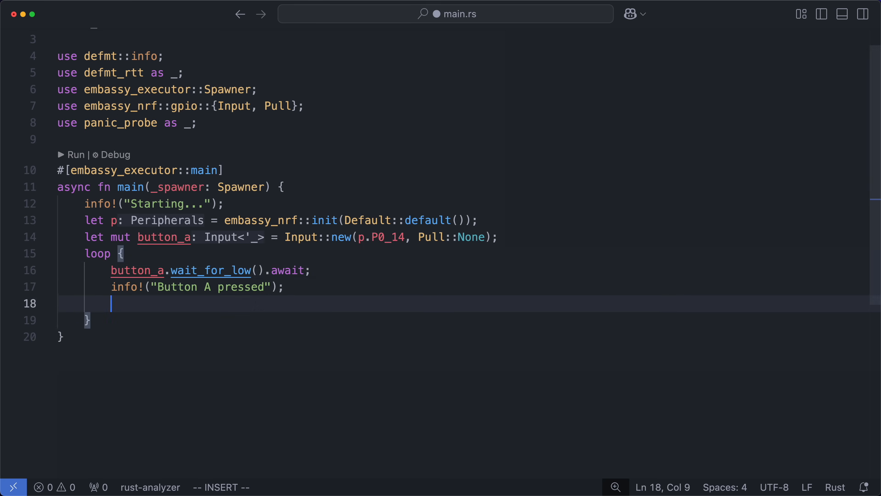
pyautogui.write('button_a.wait_for_high().await;')
pyautogui.write('cargo ru')
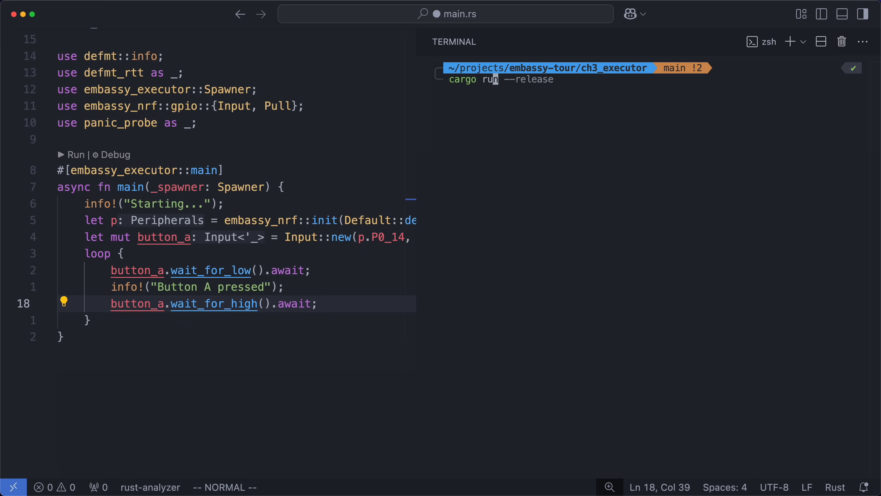
# - Run cargo run --release to flash the board and watch Button A pressed log lines
pyautogui.press('Return')
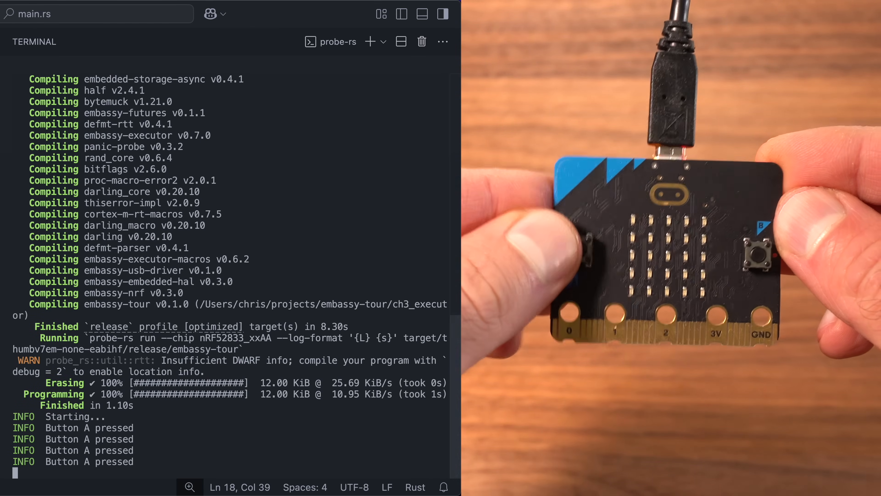
pyautogui.scroll(-3)
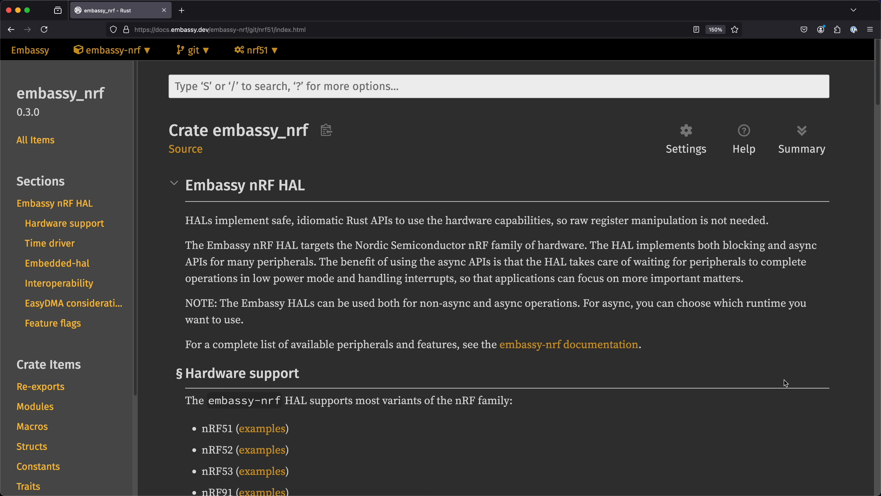
# - Scroll to the embassy_nrf Feature flags and select the time-driver-rtc1 entry
pyautogui.scroll(-3)
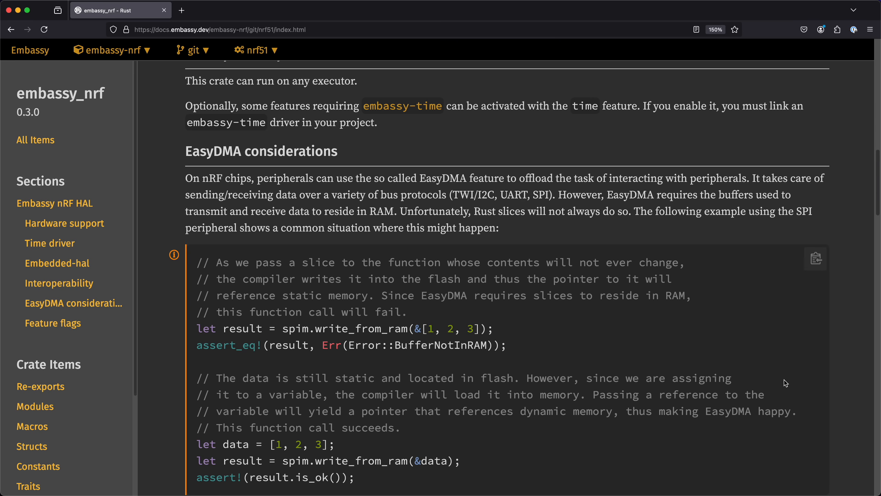
pyautogui.scroll(-3)
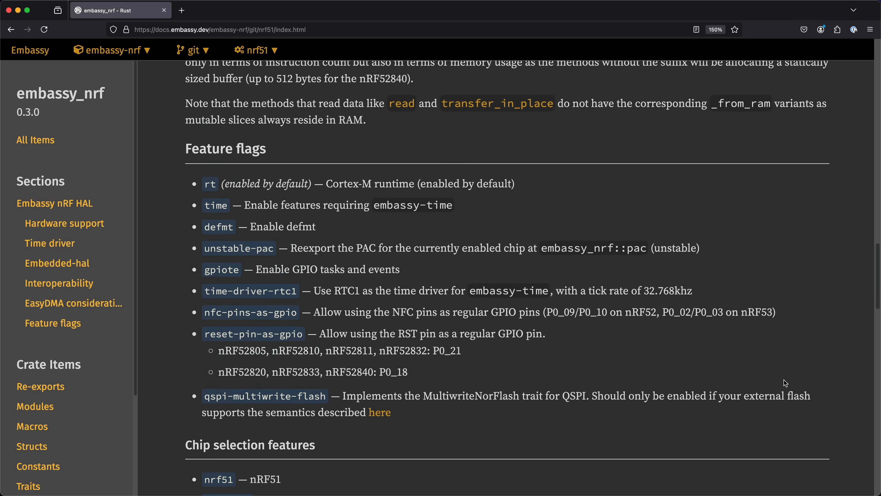
pyautogui.scroll(-3)
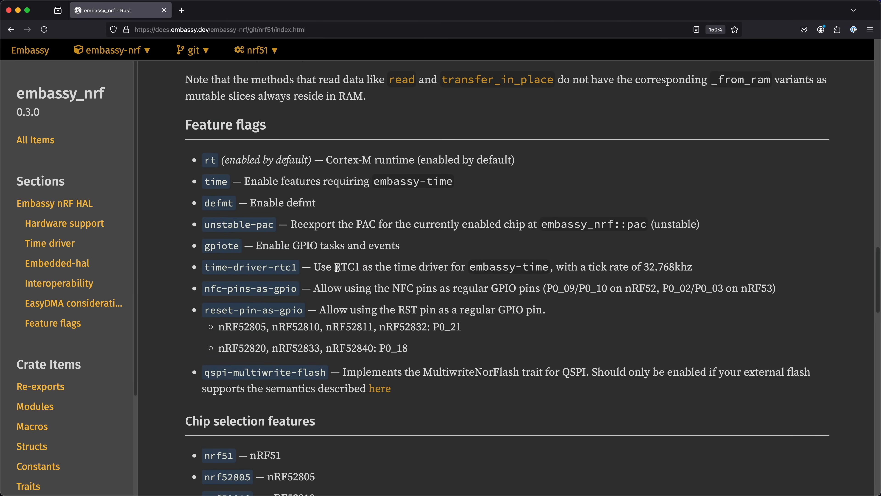
pyautogui.doubleClick(346, 266)
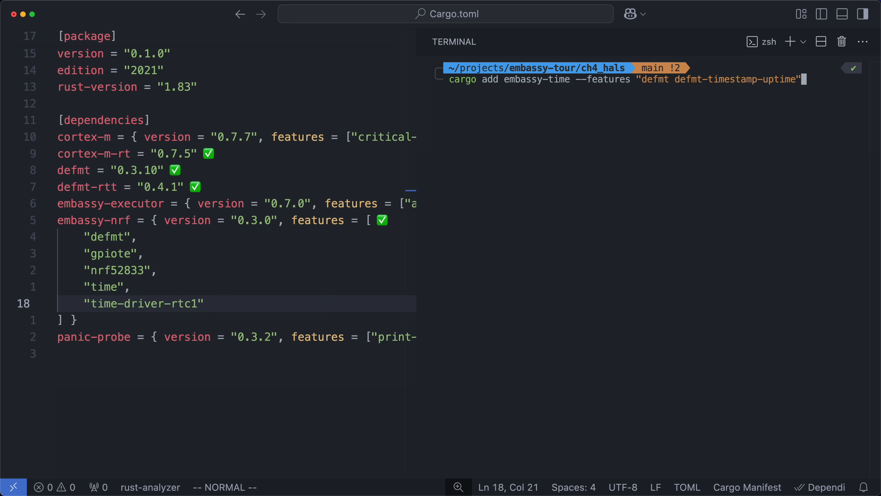
# - Add embassy-time with defmt timestamp features and set the runner log-format to "{t} {L} {s}"
pyautogui.press('Return')
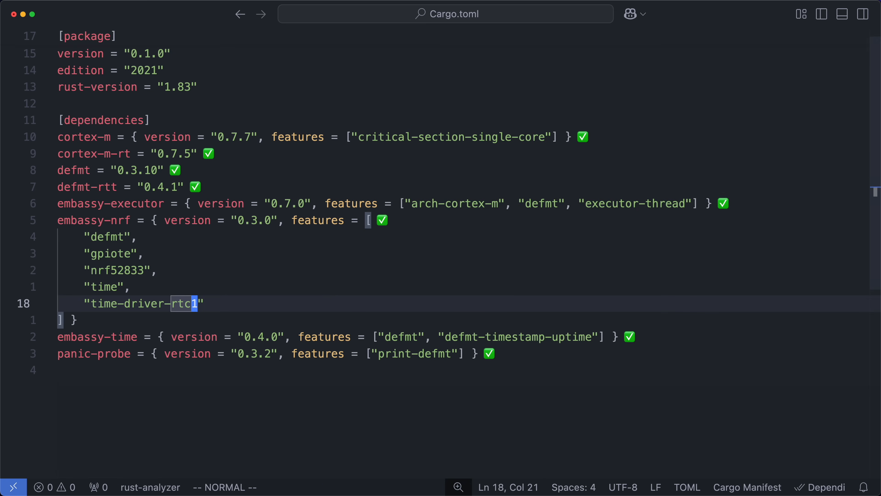
pyautogui.click(56, 81)
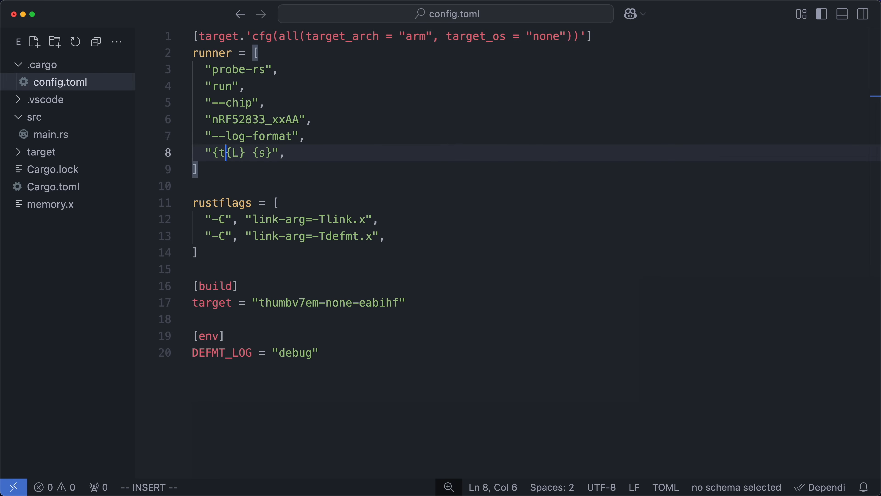
pyautogui.press('Escape')
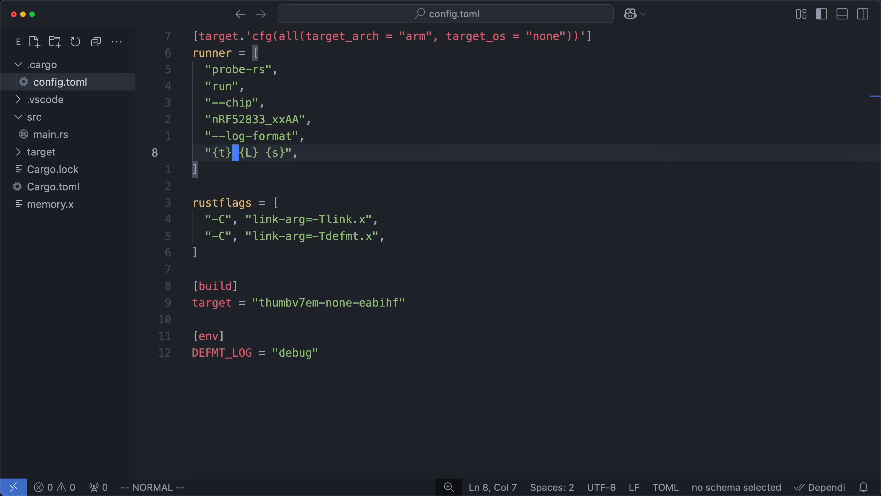
pyautogui.click(51, 134)
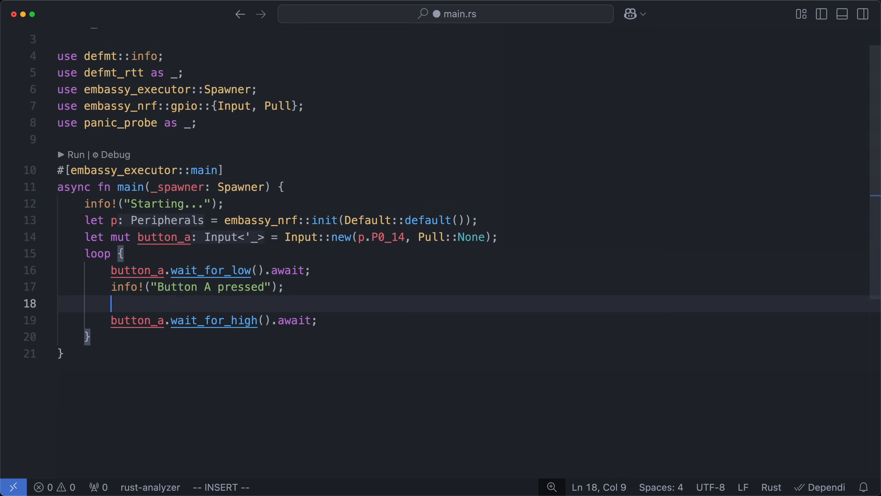
# - Insert Timer::after_millis(200).await before wait_for_high in the button loop
pyautogui.write('Timer::after_millis(200).await;')
pyautogui.write('async fn button() {')
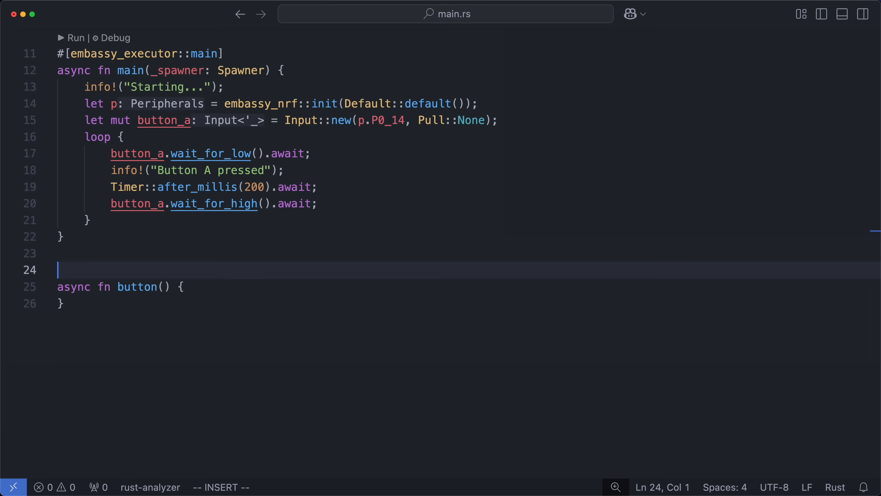
# - Turn the loop into an embassy_executor task button(pin: AnyPin, id: &'static str), renaming button_a to button
pyautogui.write('#[embassy_executor::task')
pyautogui.click(261, 486)
pyautogui.write(':%s/button')
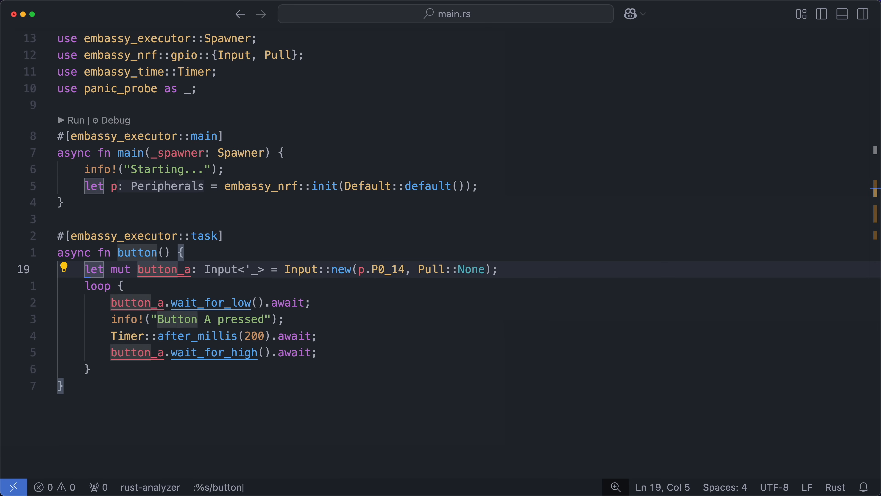
pyautogui.press('Return')
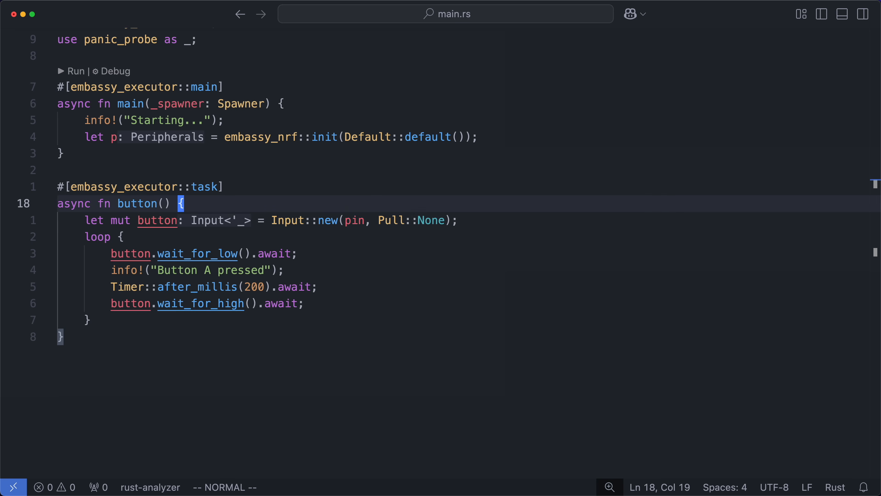
pyautogui.write('pin: AnyPin,')
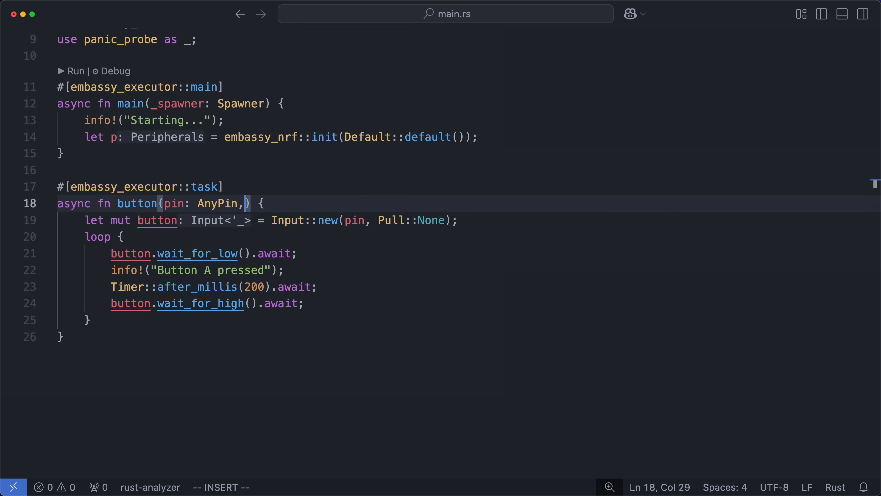
pyautogui.write("id: &'static str")
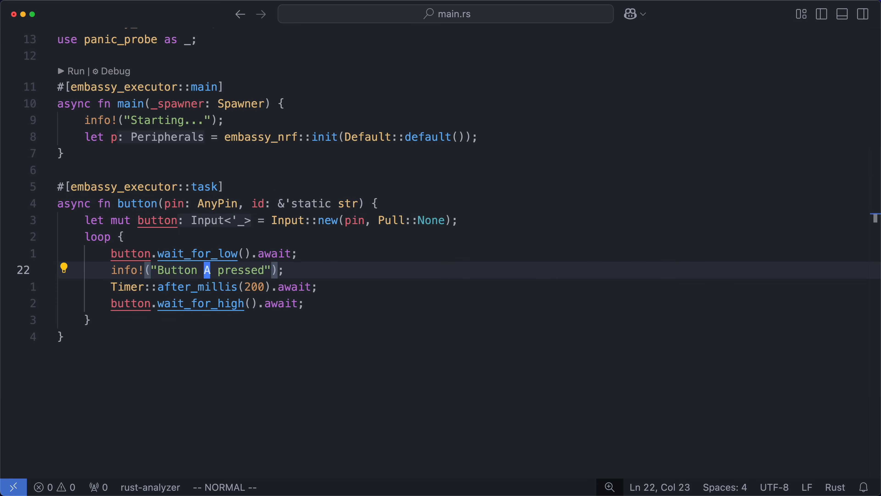
# - Log "Button {} pressed" with the id and set the task attribute to pool_size = 2
pyautogui.write('{}')
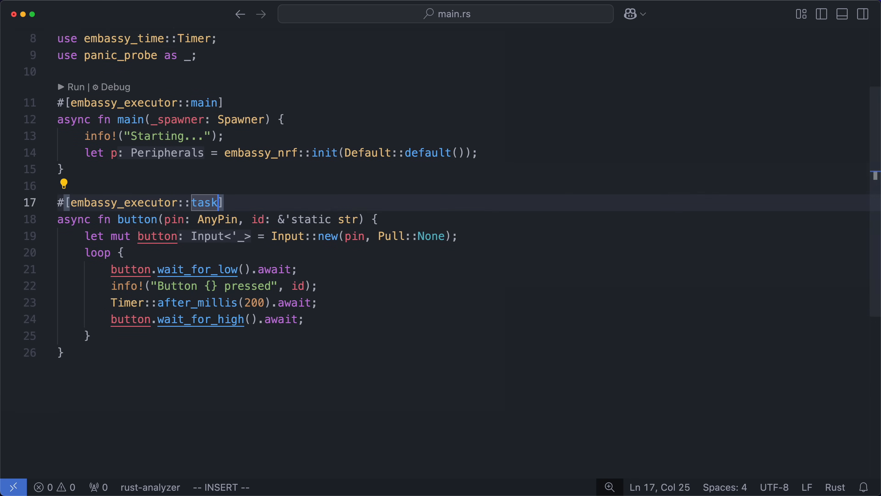
pyautogui.write('(pool_size')
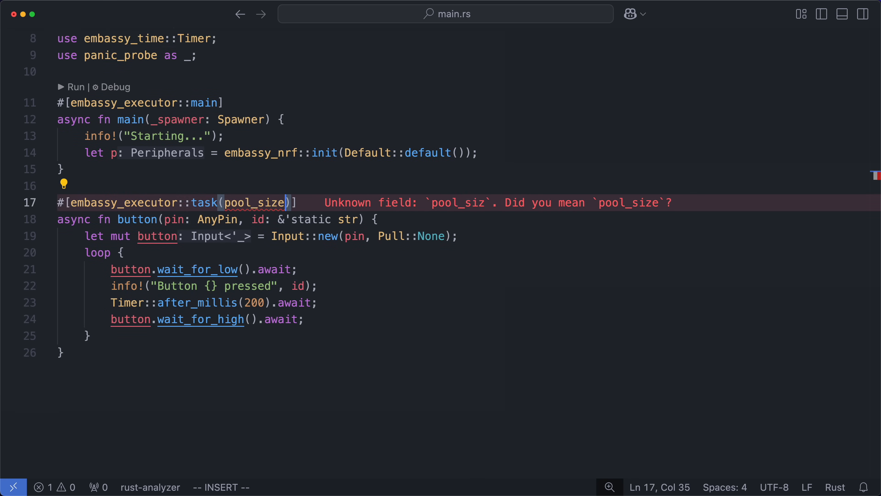
pyautogui.write('= 2')
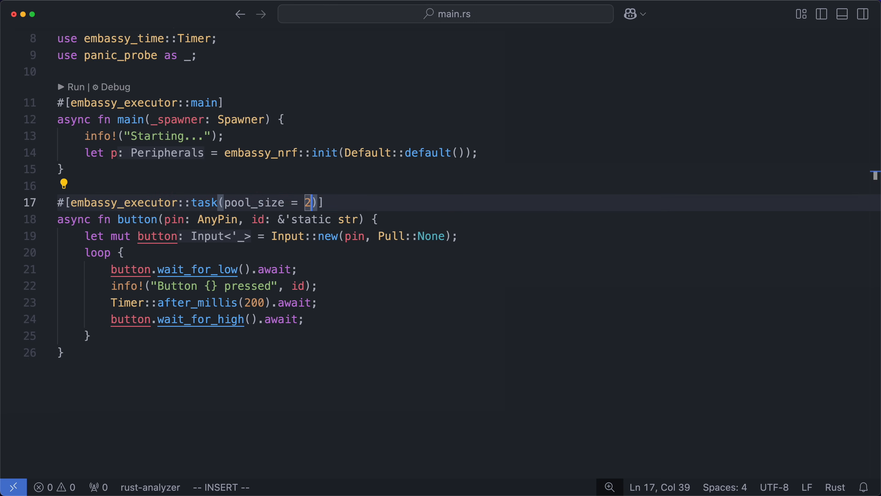
pyautogui.press('Escape')
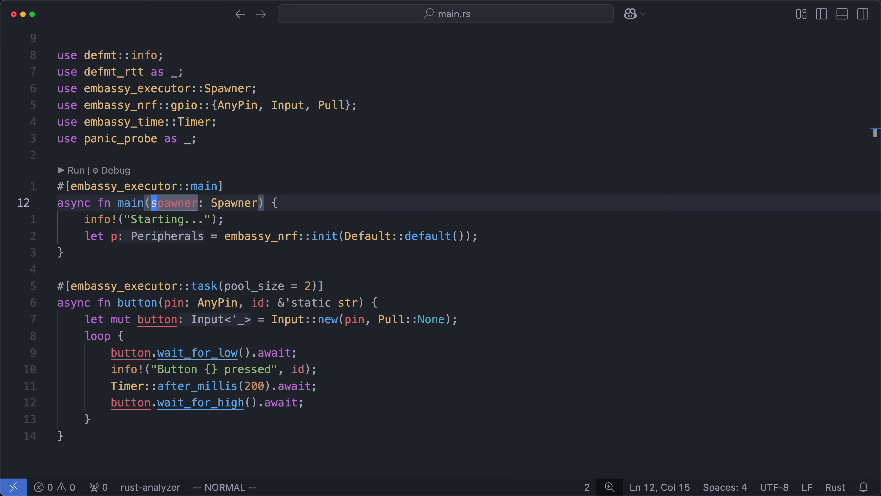
# - Spawn the button task for p.P0_14.degrade() as "A" and P0_23 as "B"
pyautogui.write('spawner.spawn(button(p.')
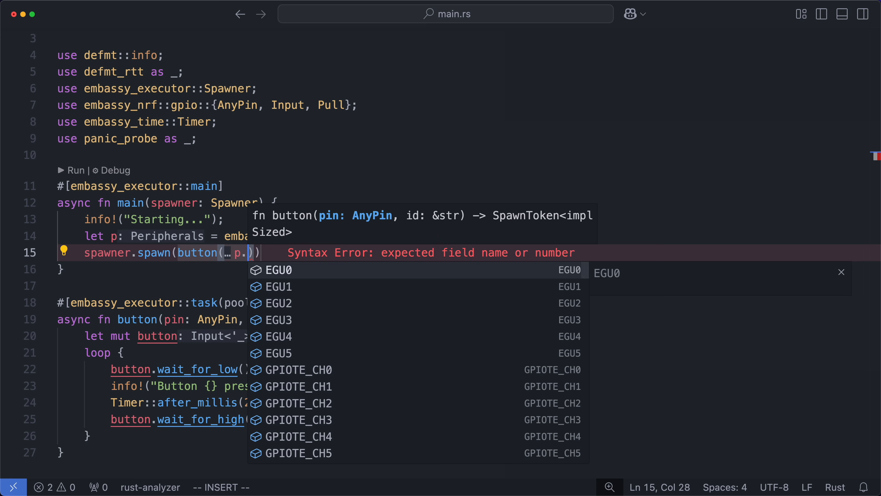
pyautogui.write('P0_14.degrade(), "A')
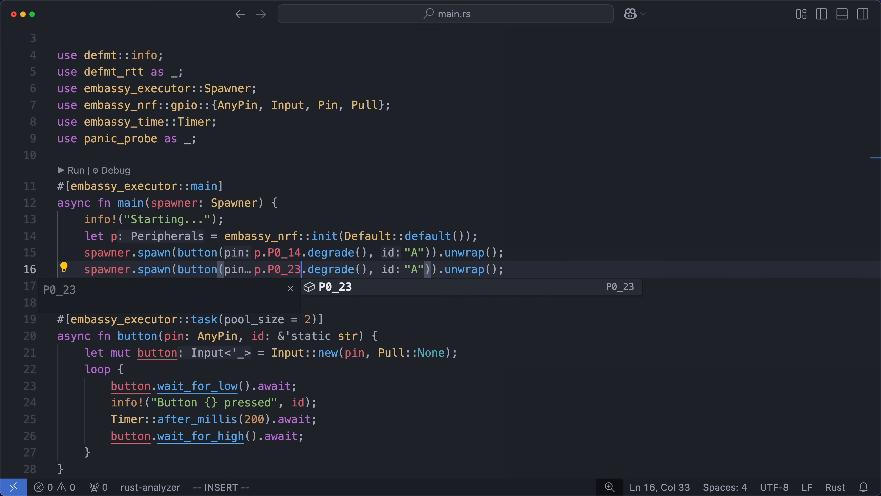
pyautogui.press('Escape')
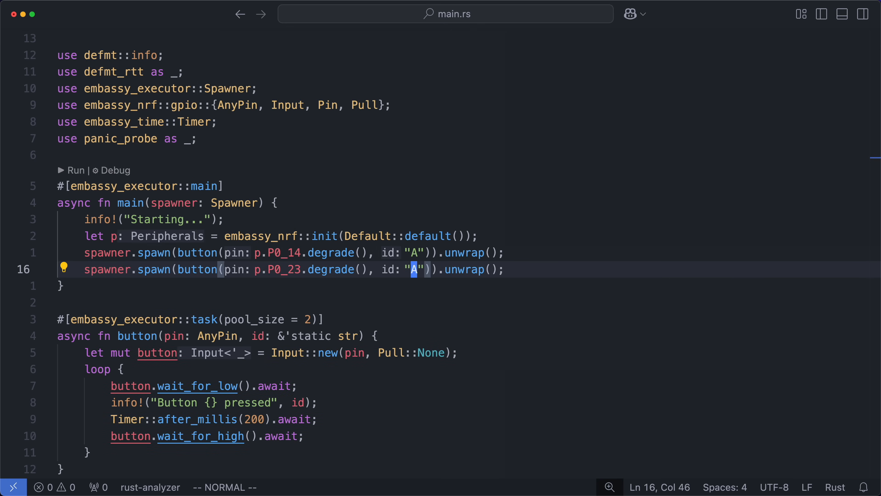
pyautogui.write('B')
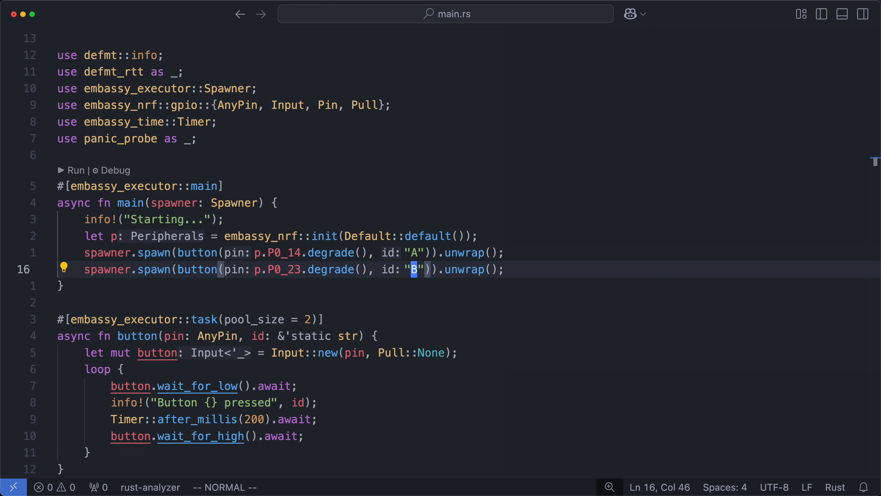
# - Look up embassy-futures on crates.io and add it with the defmt feature
pyautogui.click(841, 13)
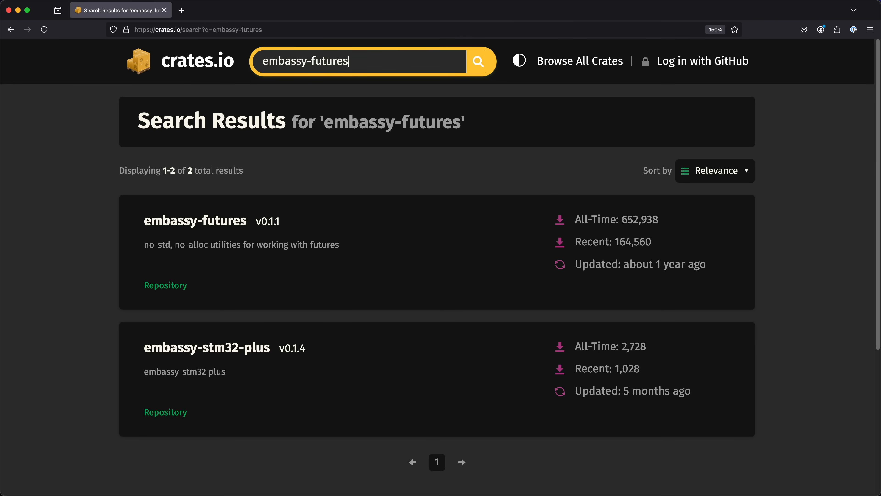
pyautogui.click(194, 221)
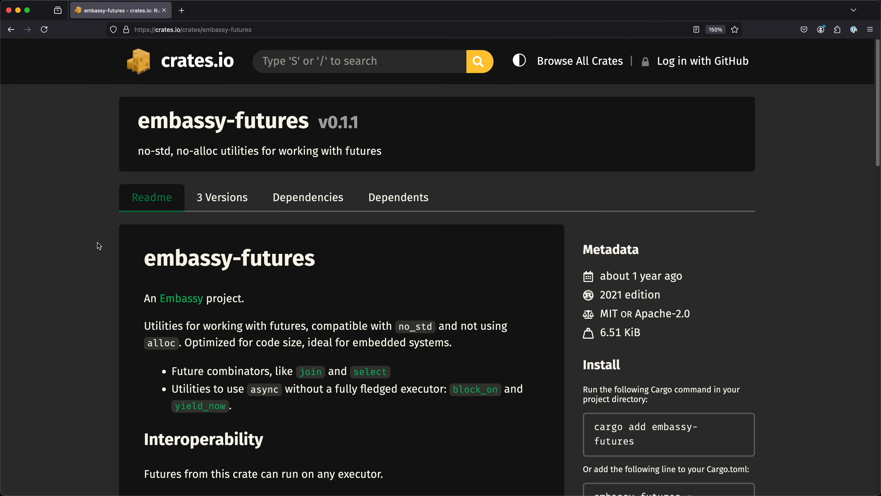
pyautogui.scroll(-3)
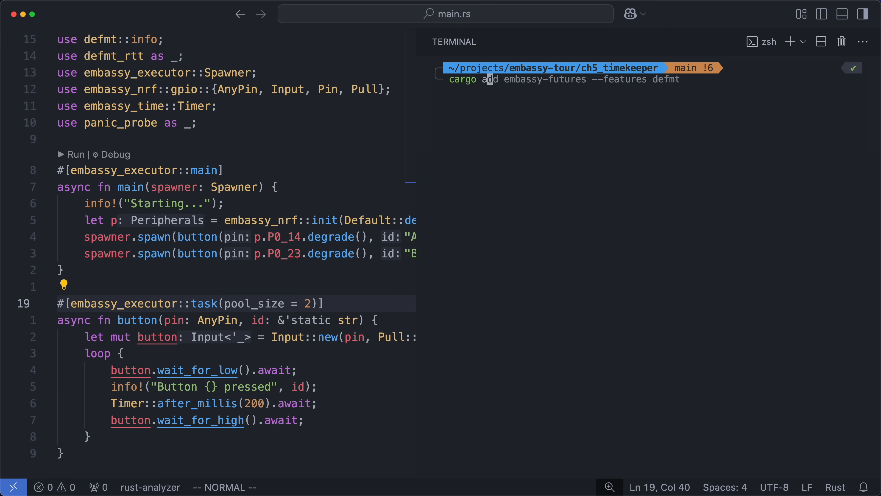
pyautogui.press('Return')
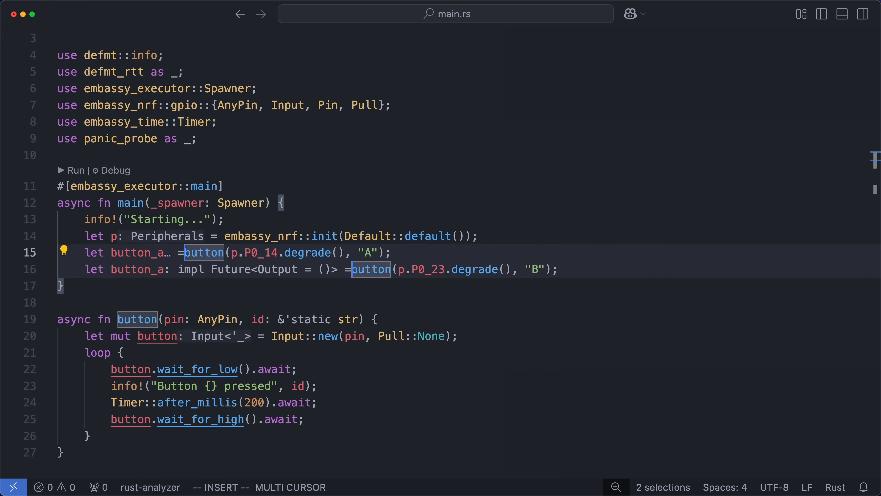
# - Rename the second future to button_b and await join(button_a, button_b) in main
pyautogui.press('Escape')
pyautogui.write('b')
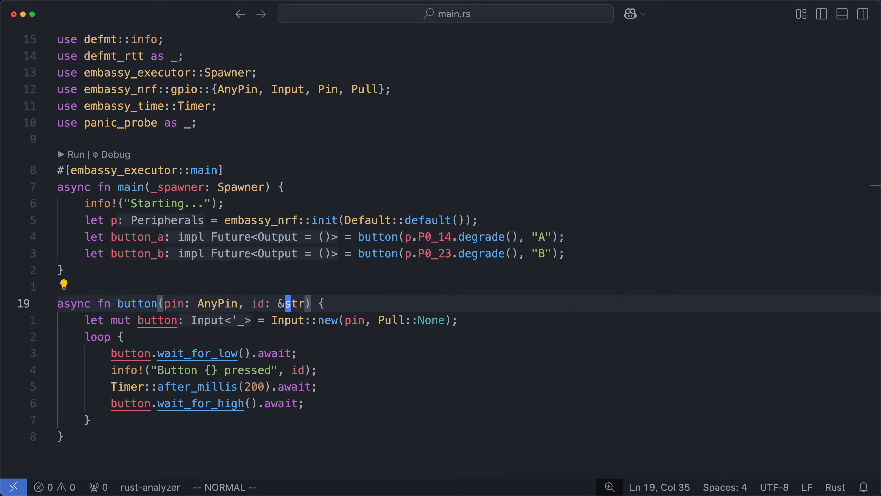
pyautogui.write('join(button_a, button')
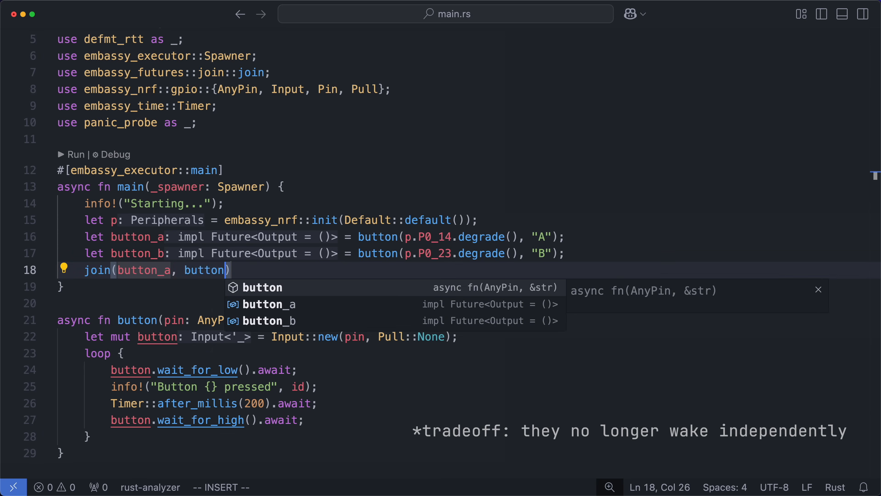
pyautogui.write('_b).await')
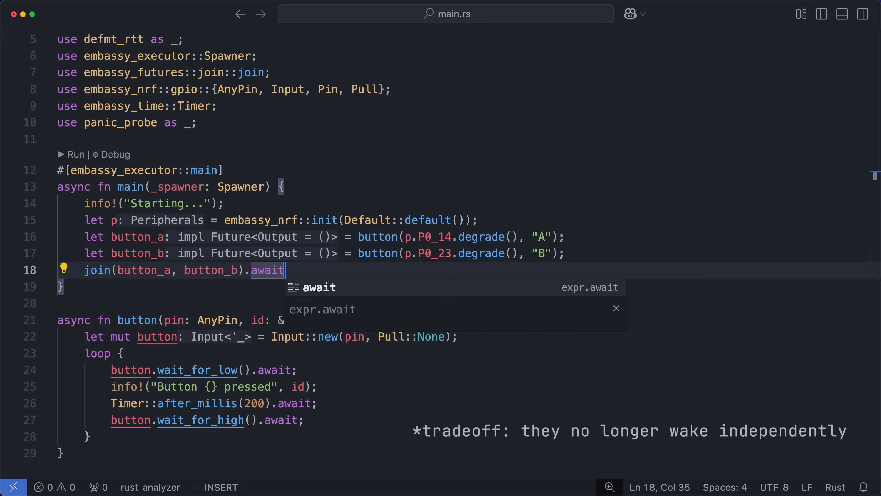
pyautogui.press('Escape')
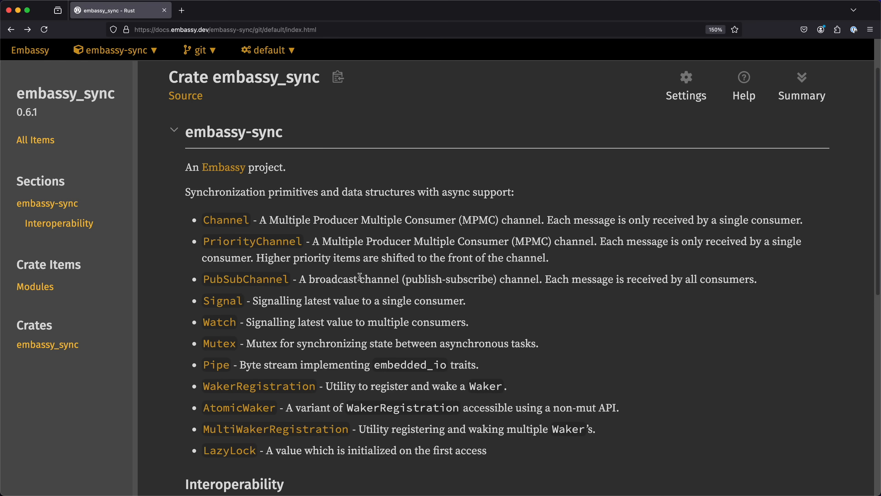
pyautogui.moveTo(430, 275)
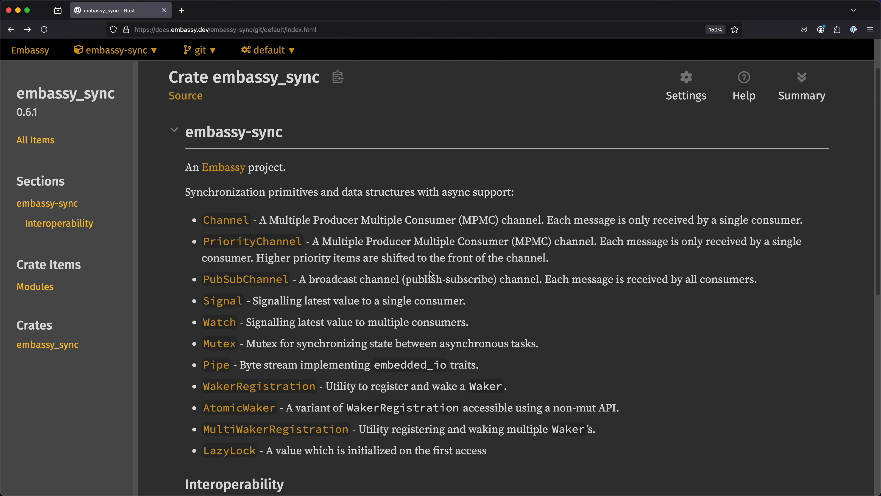
pyautogui.moveTo(445, 224)
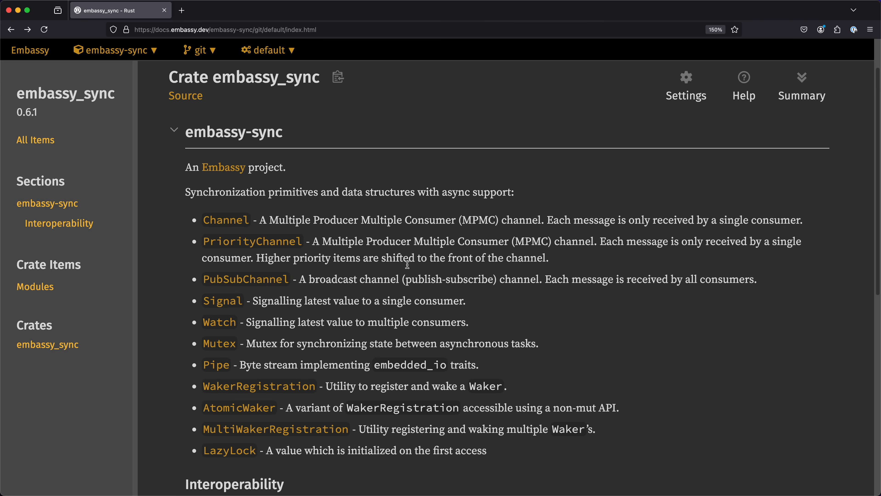
pyautogui.moveTo(223, 300)
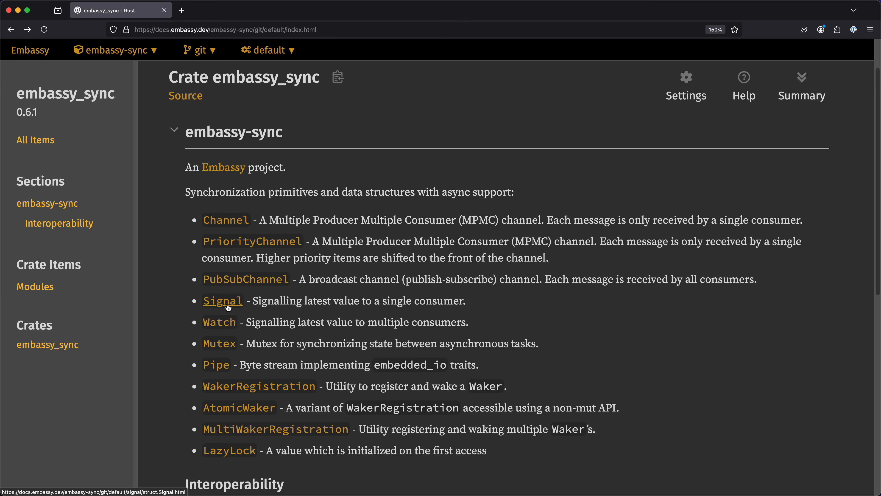
# - Open the Signal docs, follow RawMutex, and scroll to its Implementors section
pyautogui.click(222, 300)
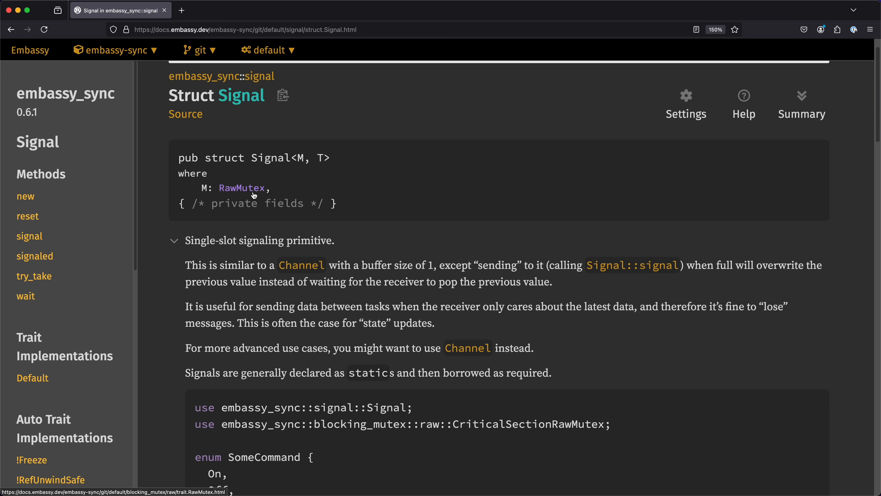
pyautogui.click(242, 187)
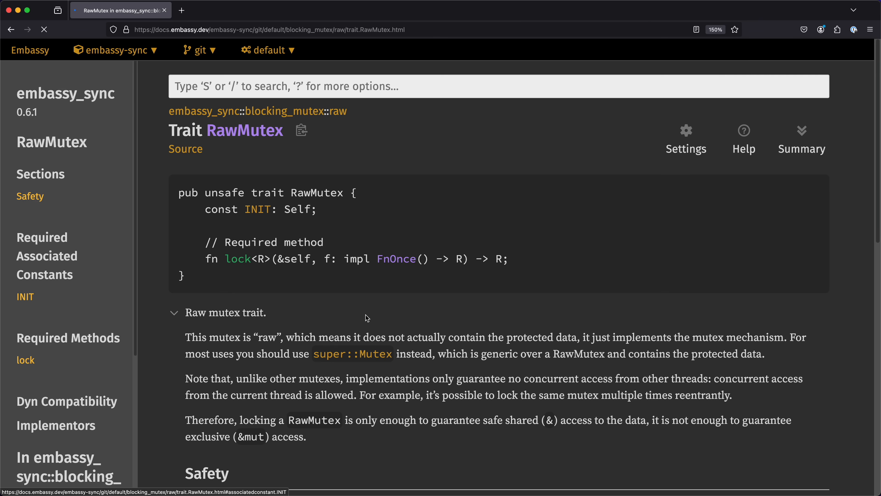
pyautogui.scroll(-3)
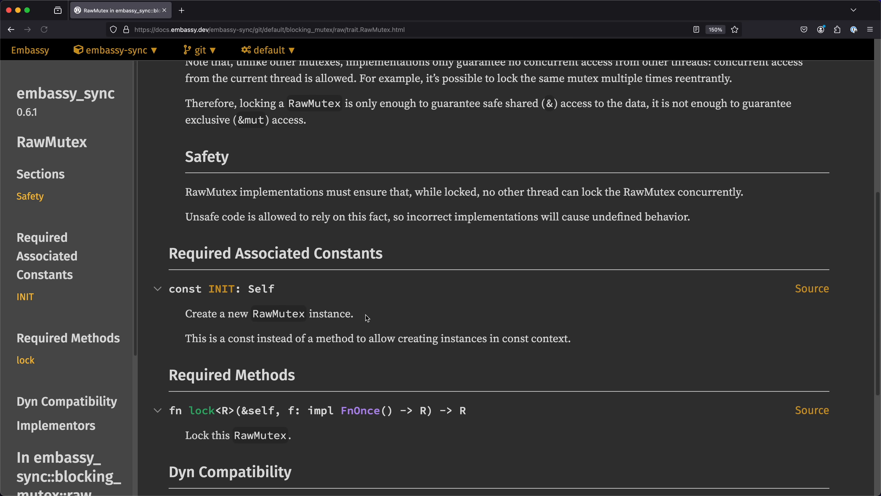
pyautogui.scroll(-3)
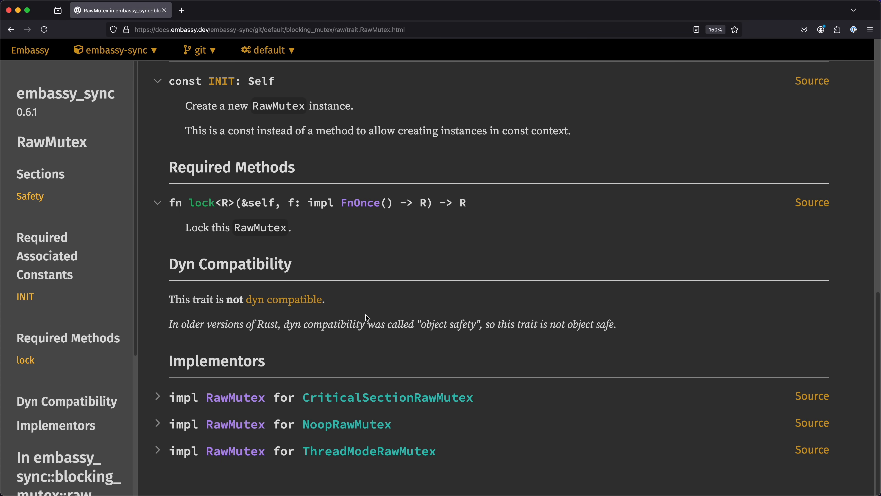
pyautogui.moveTo(369, 450)
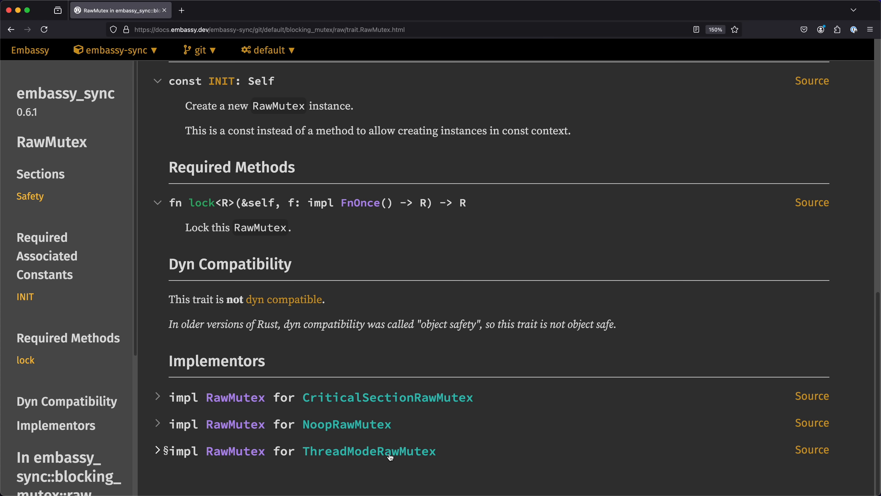
pyautogui.moveTo(442, 455)
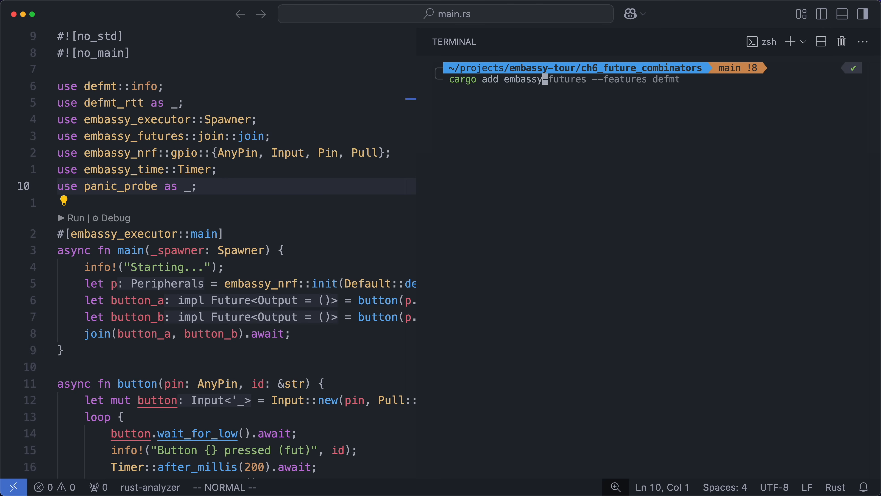
# - Add embassy-sync with defmt, declare enum Button and static SIGNAL: Signal<ThreadModeRawMutex, Button>
pyautogui.press('Return')
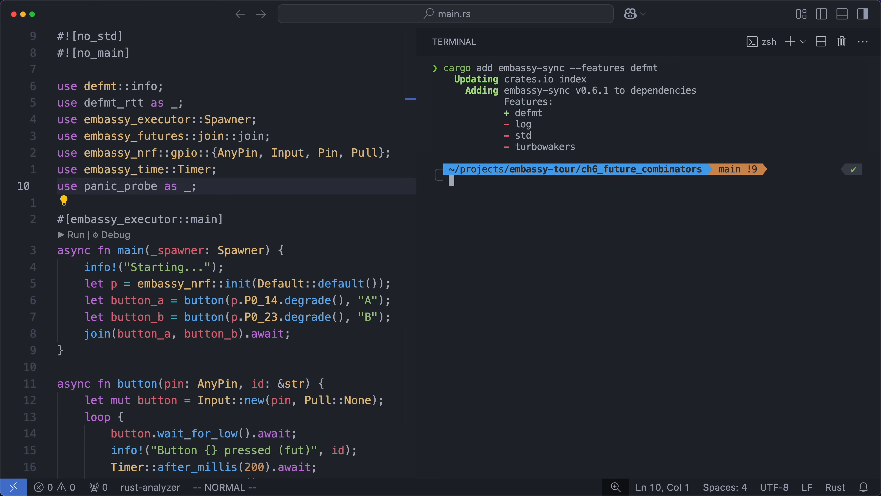
pyautogui.write('enum Button {')
pyautogui.write('B,')
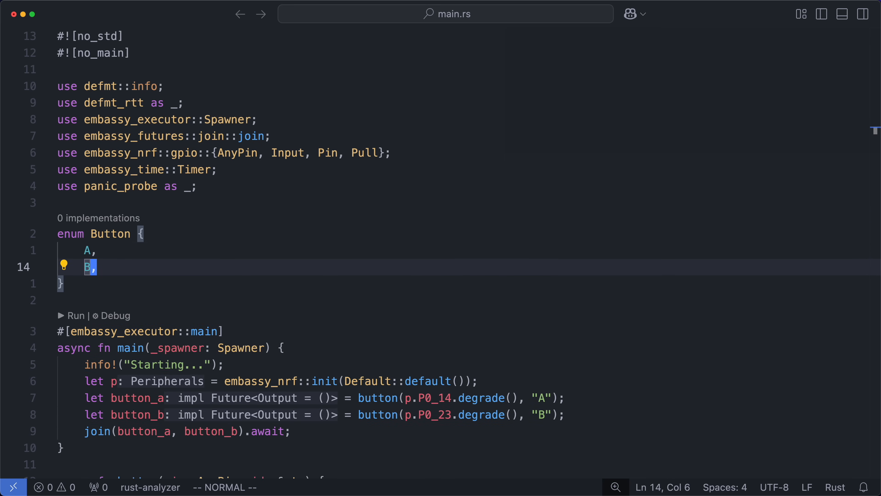
pyautogui.write('static SIGN')
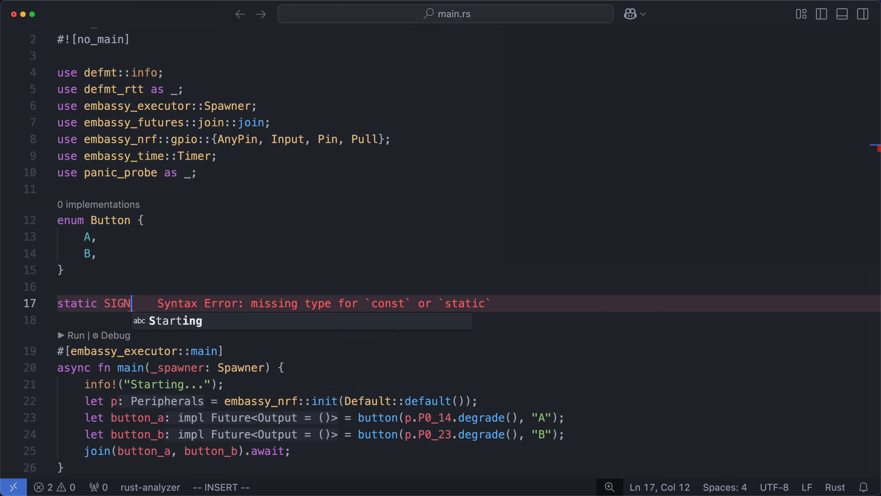
pyautogui.write('AL: Signal<>')
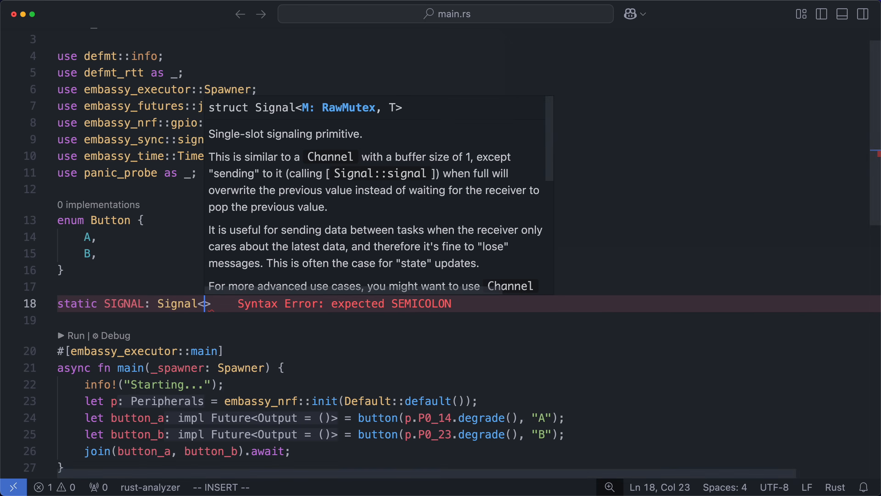
pyautogui.write('ThreadModeRawMutex, B')
pyautogui.write('SIGNAL.signal(b);')
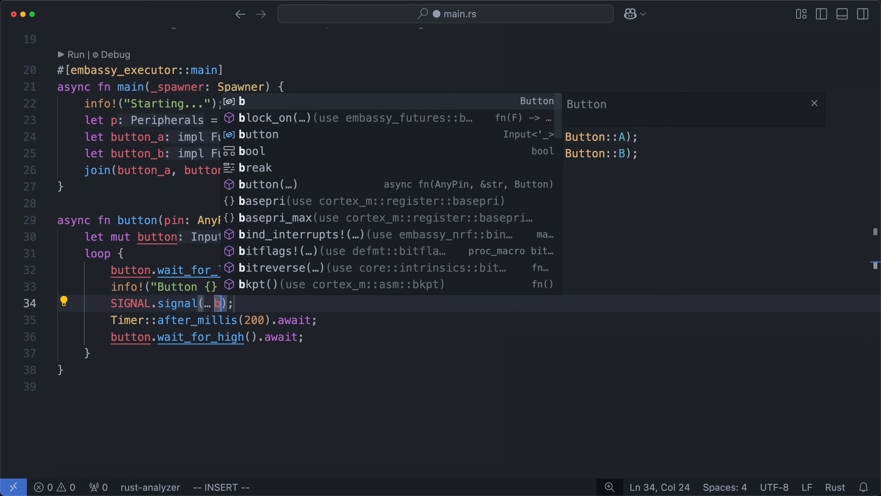
# - Call SIGNAL.signal(b) in the button task and derive Clone, Copy on Button
pyautogui.press('Escape')
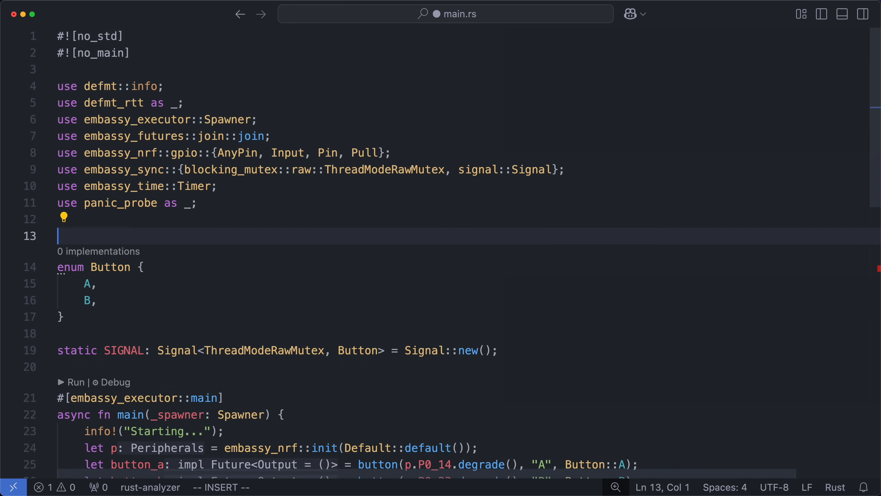
pyautogui.write('#[derive()]')
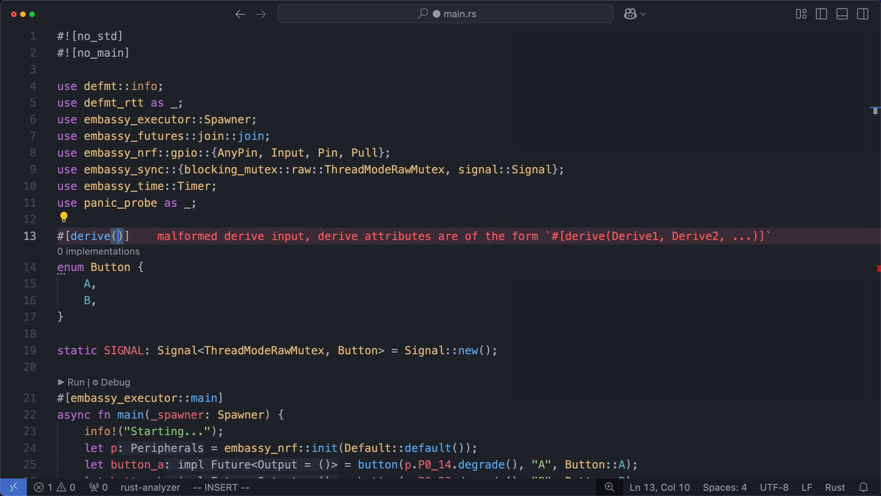
pyautogui.write('Clone, Copy')
pyautogui.write('#[')
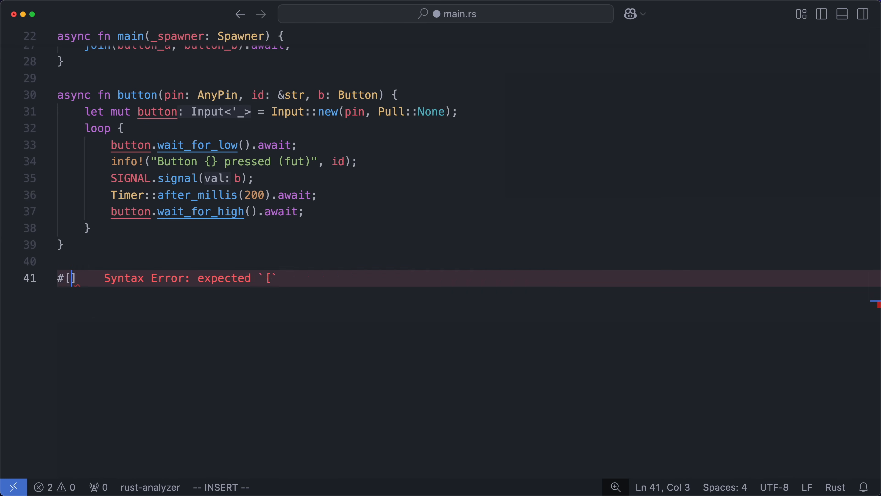
# - Write an embassy_executor task temp_task(mut temp: Temp<'static>) that reads and converts the temperature each loop
pyautogui.write('embassy_executor::task')
pyautogui.write('async fn temp')
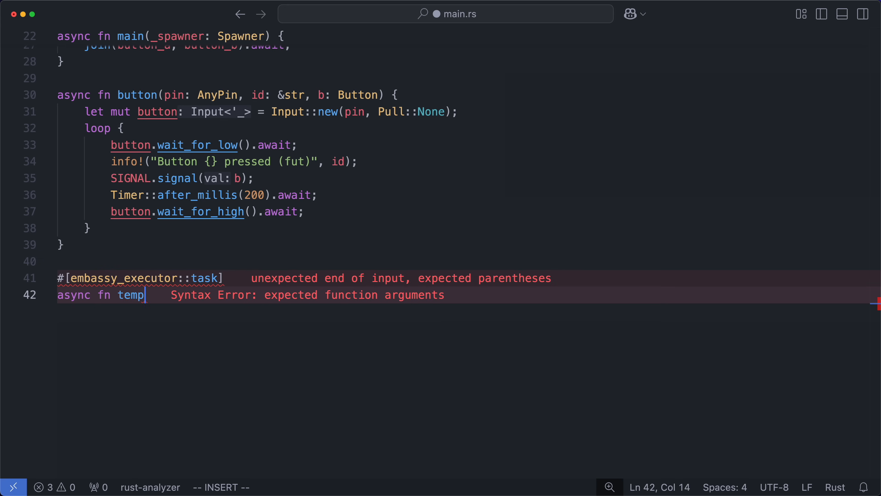
pyautogui.write('_task(mut temp:')
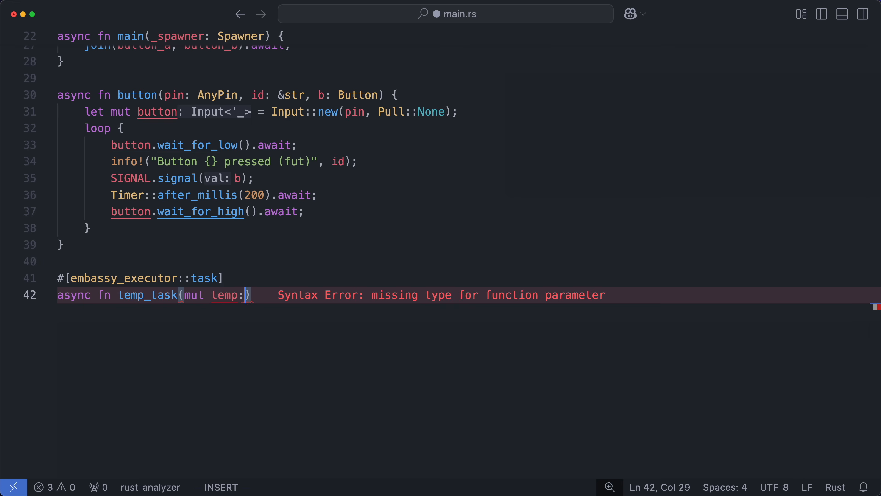
pyautogui.write('Temp<')
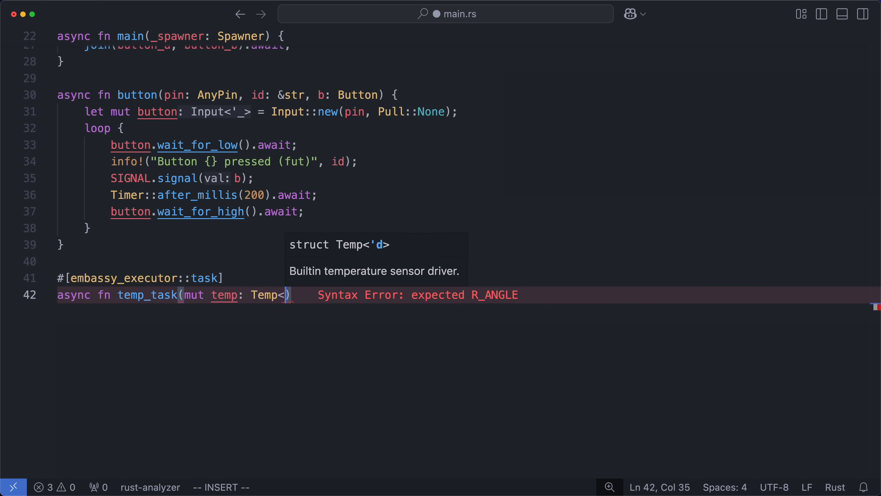
pyautogui.write("'static>")
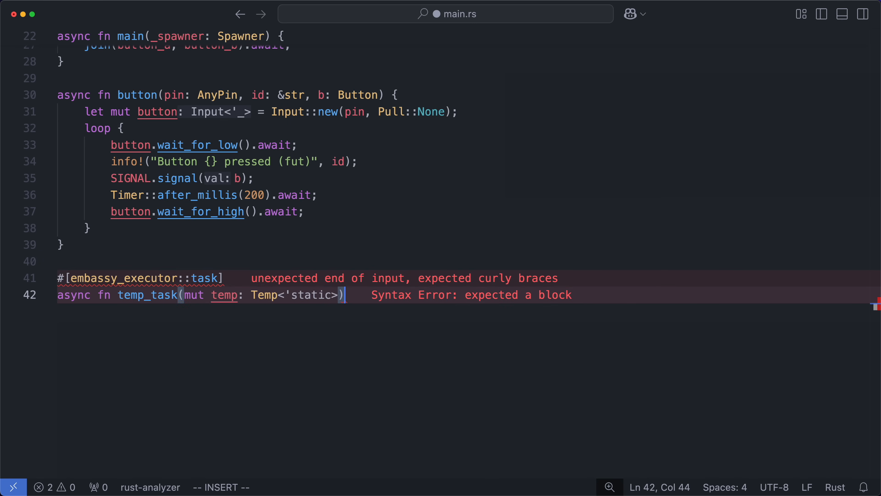
pyautogui.write('{')
pyautogui.write('let value = temp')
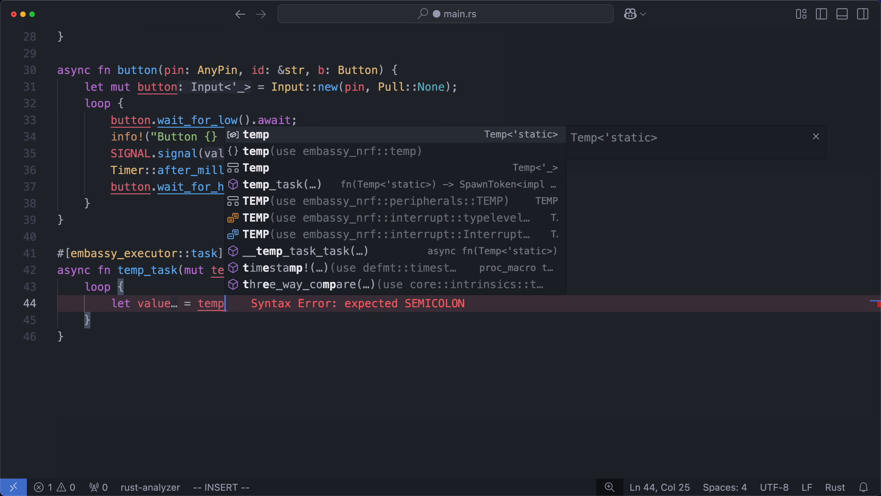
pyautogui.write('.read().awai')
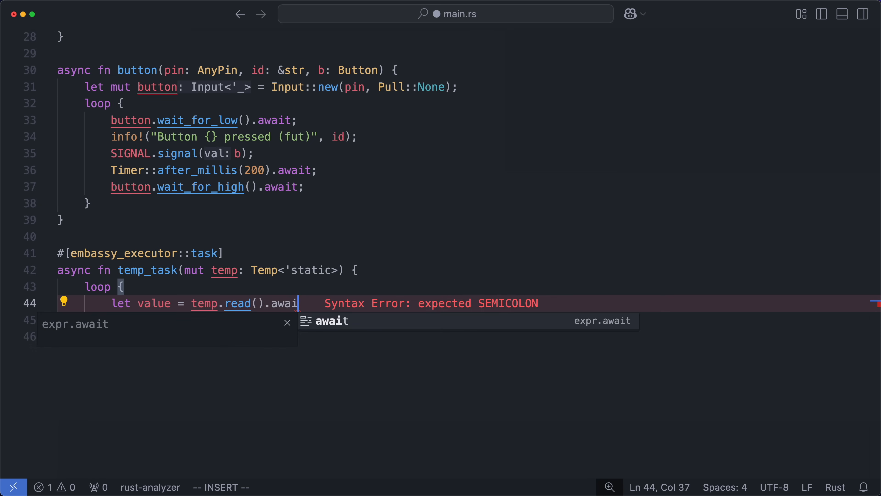
pyautogui.write('t')
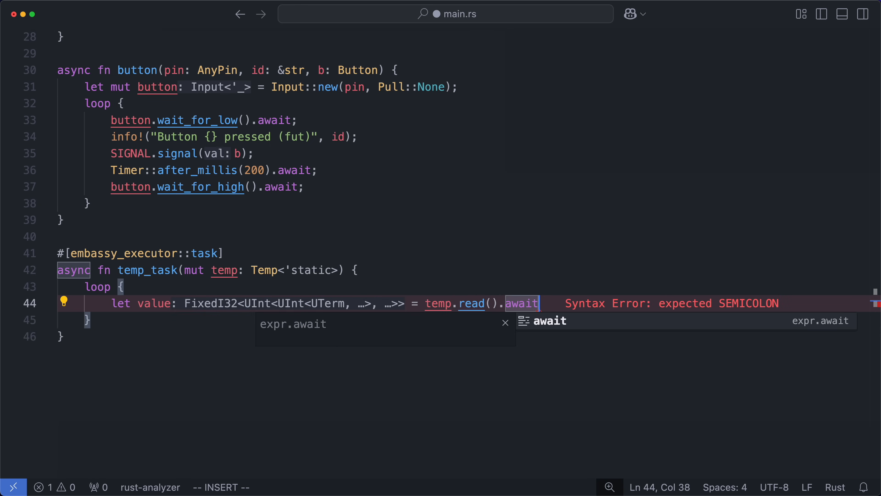
pyautogui.write('.to_num::<u16>();')
pyautogui.write('info!("{} C", value);')
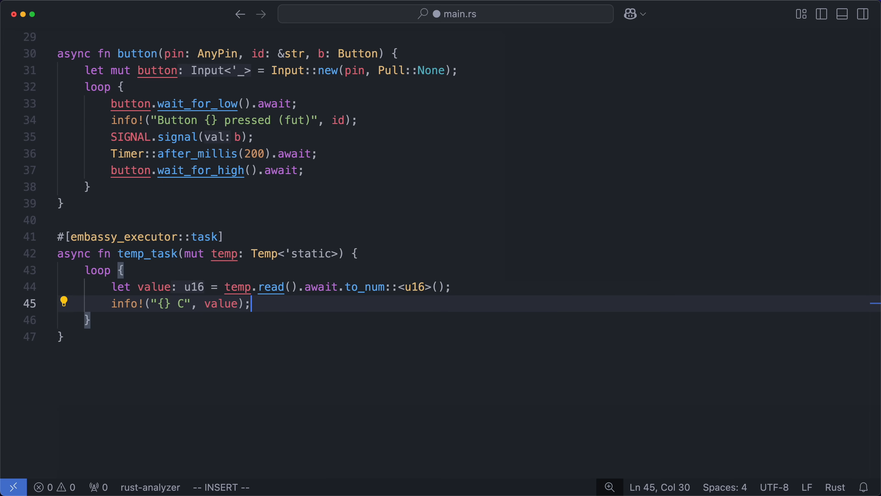
# - Await Timer::after_millis(delay_ms) with let mut delay_ms = 500, noting SIGNAL.wait and select as alternatives
pyautogui.write('Timer::after_millis(delay_ms')
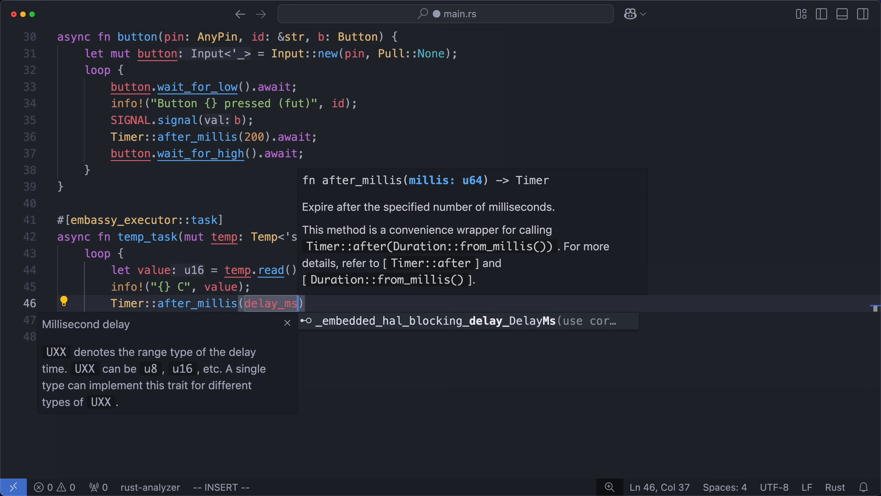
pyautogui.write('.await;')
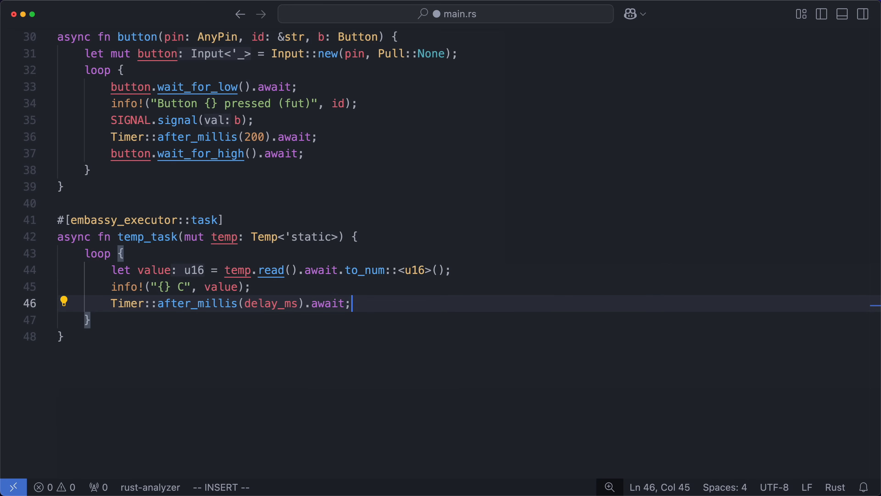
pyautogui.write('// ..OR SIGNAL.w')
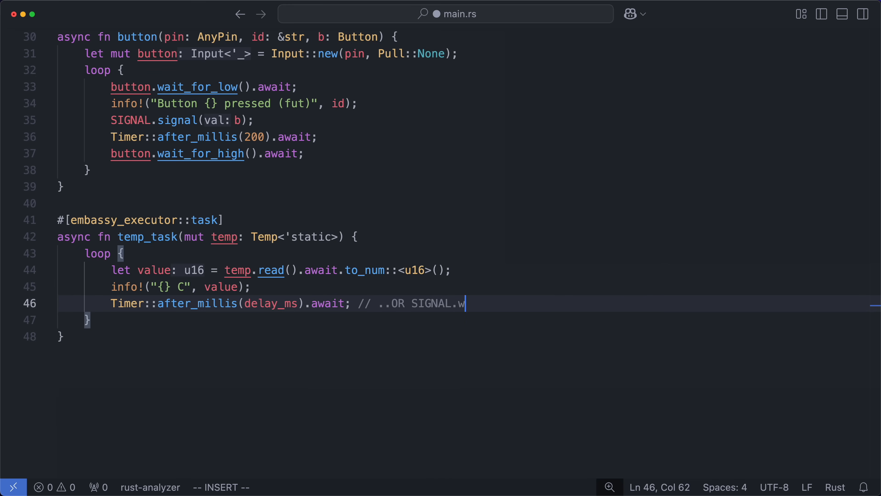
pyautogui.press('Escape')
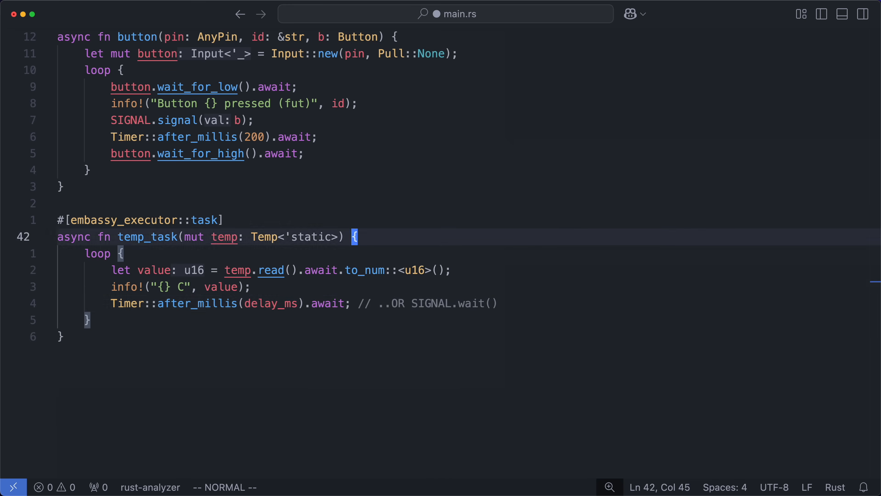
pyautogui.write('let mut delay_ms = 500;')
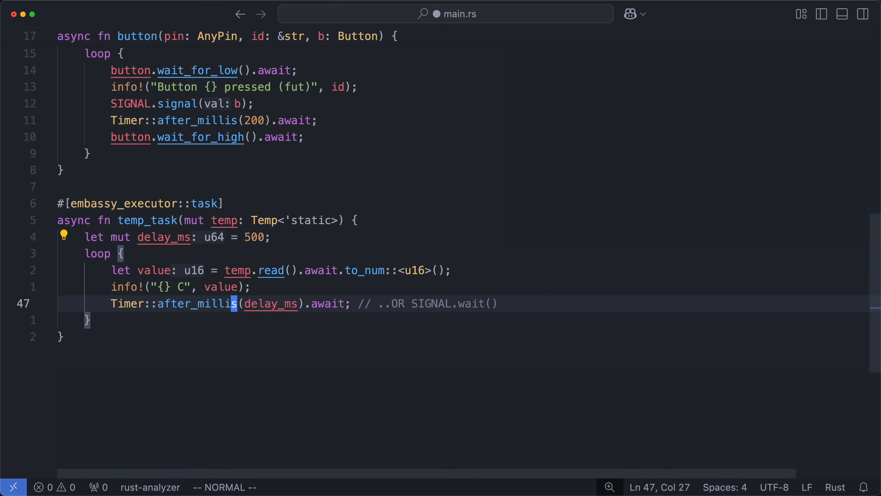
pyautogui.write('// select(')
pyautogui.write('WithTi')
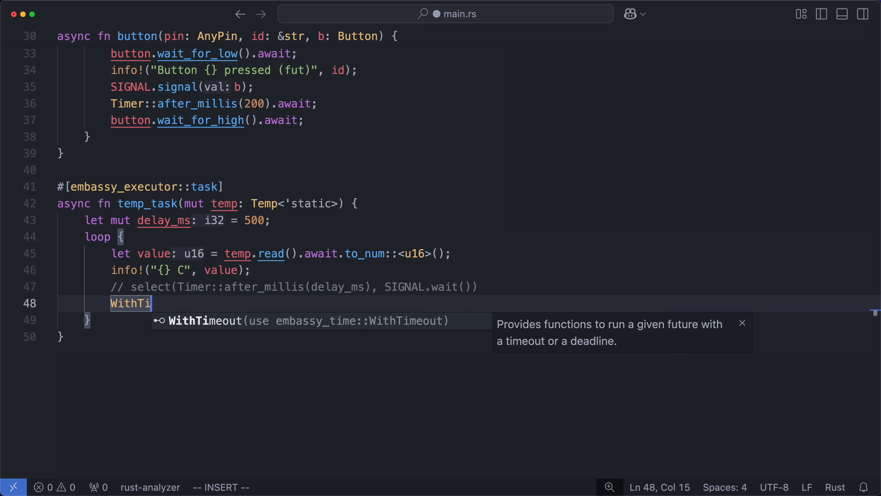
# - Go to the definition of WithTimeout in timer.rs and scroll to the with_timeout implementation
pyautogui.rightClick(131, 303)
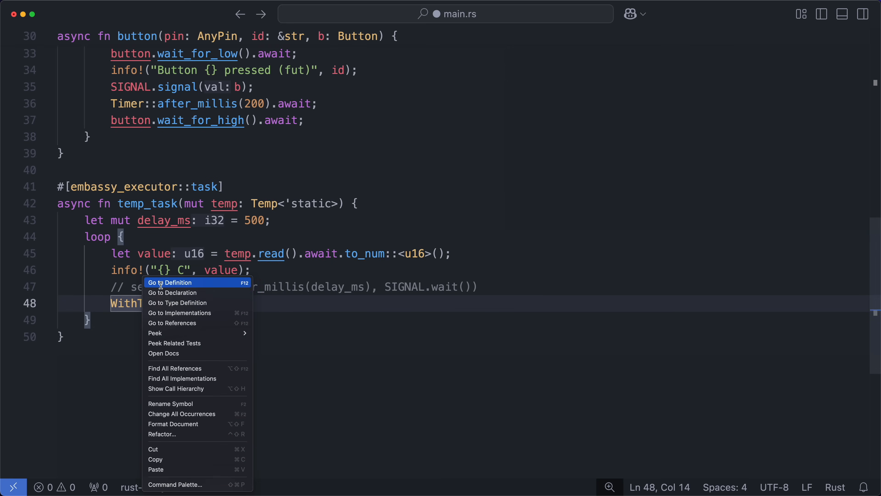
pyautogui.click(172, 282)
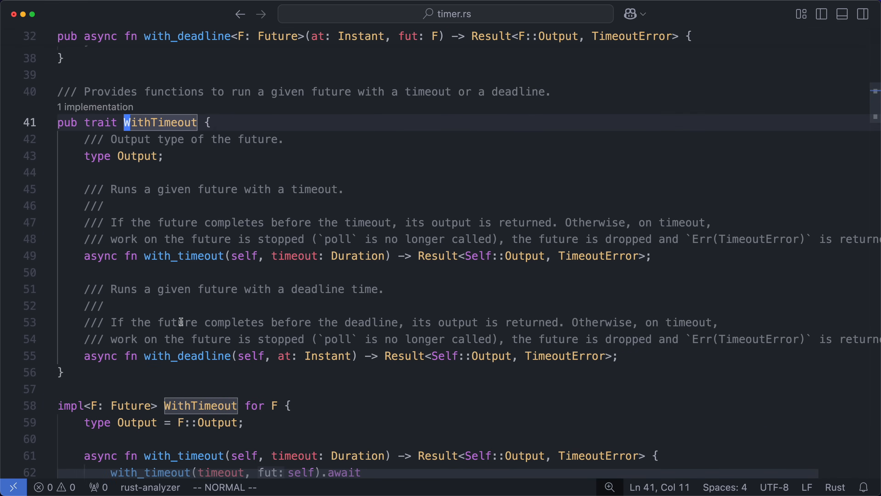
pyautogui.scroll(-3)
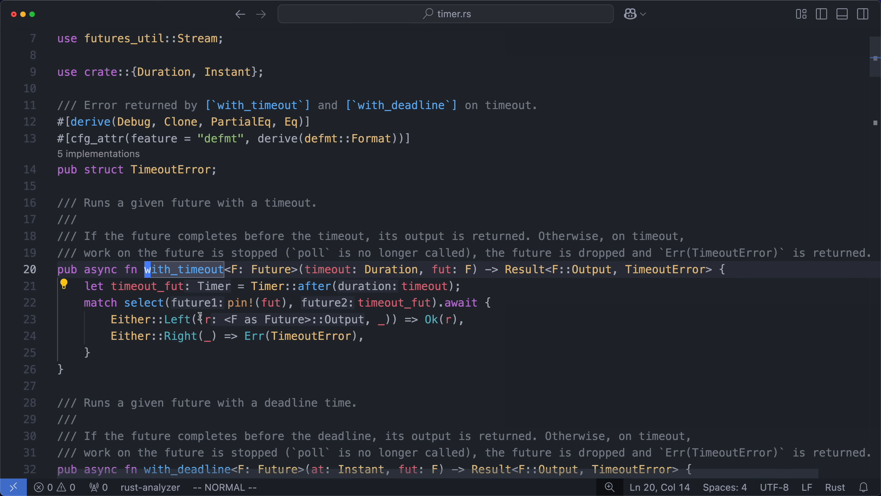
pyautogui.scroll(-3)
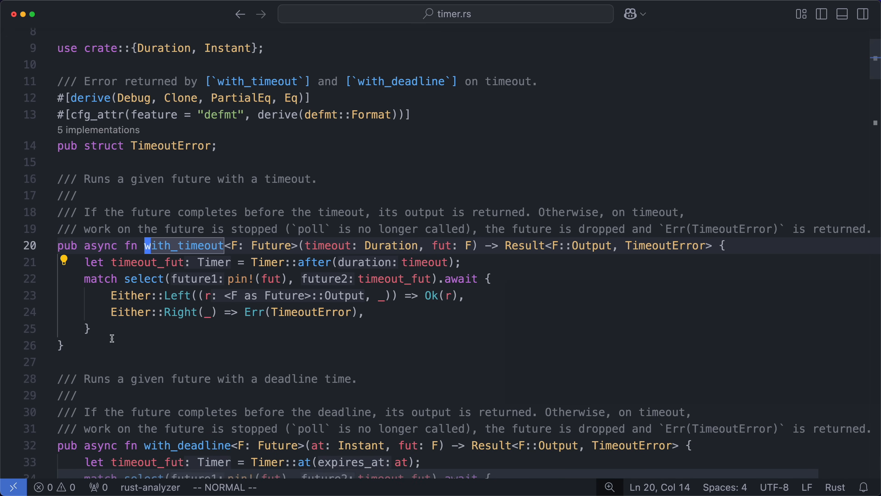
pyautogui.moveTo(308, 354)
pyautogui.write('SIGN')
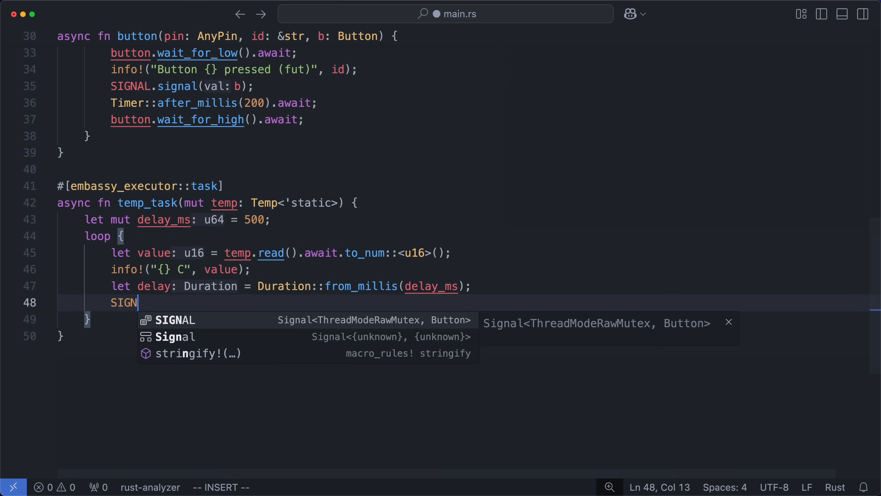
# - Wait on SIGNAL.wait().with_timeout(delay).await.ok() inside an if let Some(v)
pyautogui.write('AL.wait().with_timeout(delay).await')
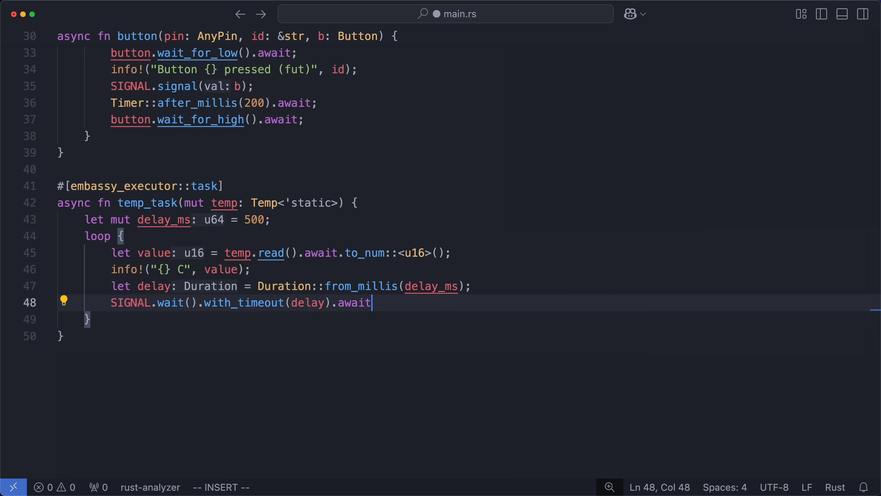
pyautogui.write('.ok()')
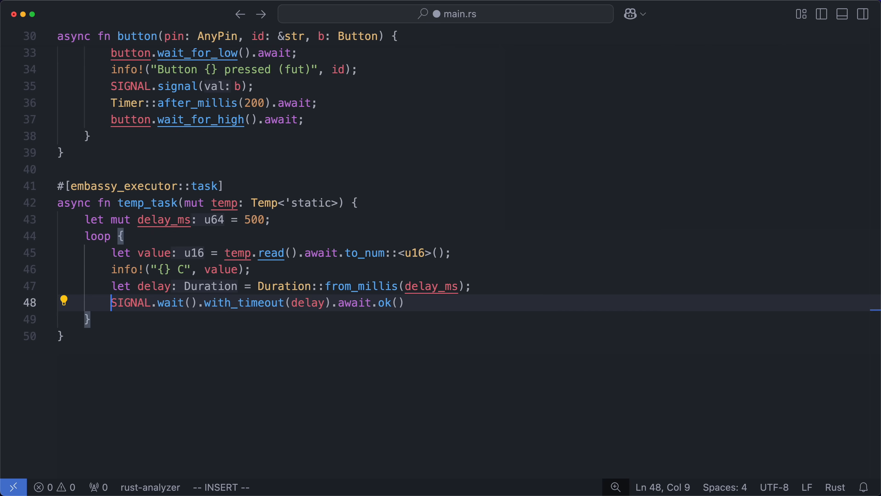
pyautogui.write('if let Some(v')
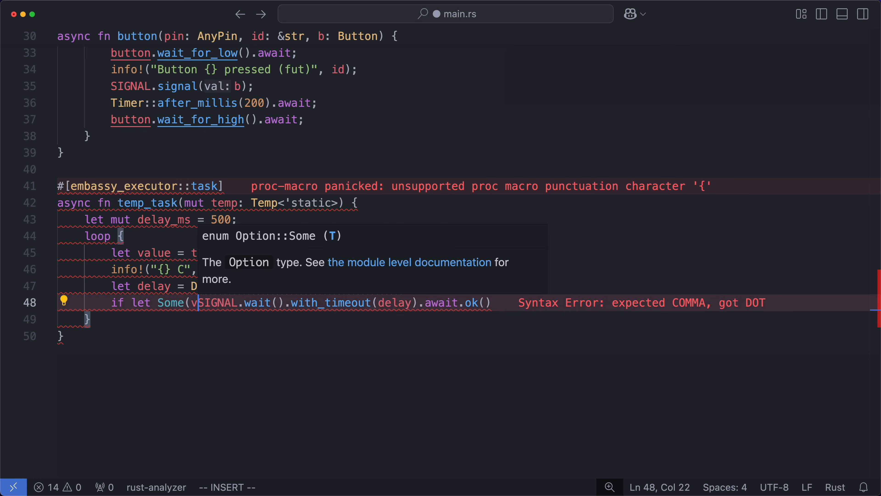
pyautogui.press('Escape')
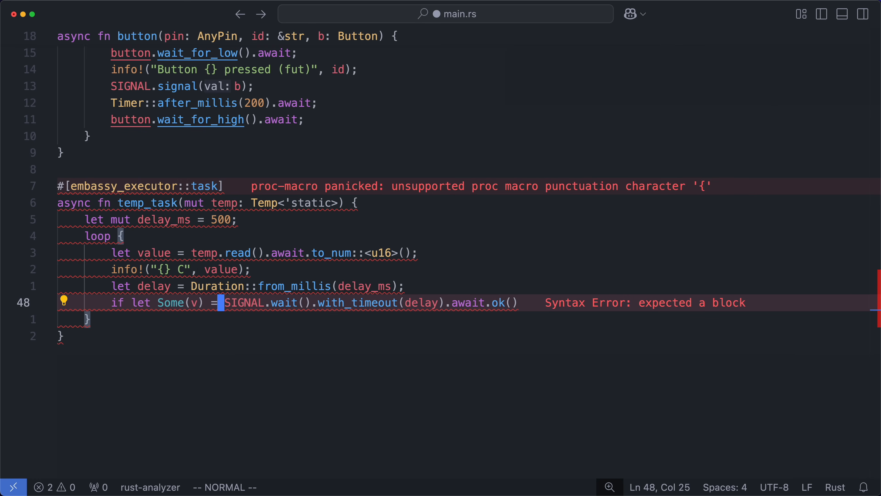
# - Match on Button::A and Button::B to adjust delay_ms by INTERVAL_MS, declaring const INTERVAL_MS
pyautogui.write('delay')
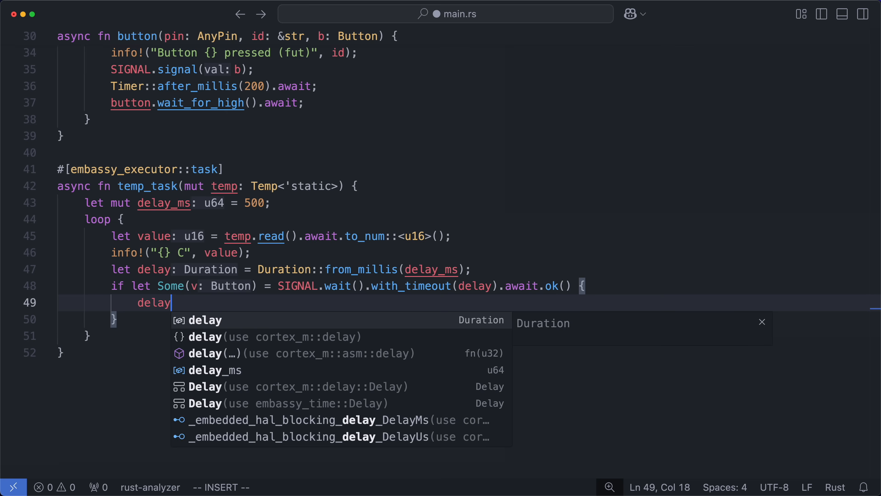
pyautogui.write('_ms = match v {')
pyautogui.write('Button::A if delay_ms >')
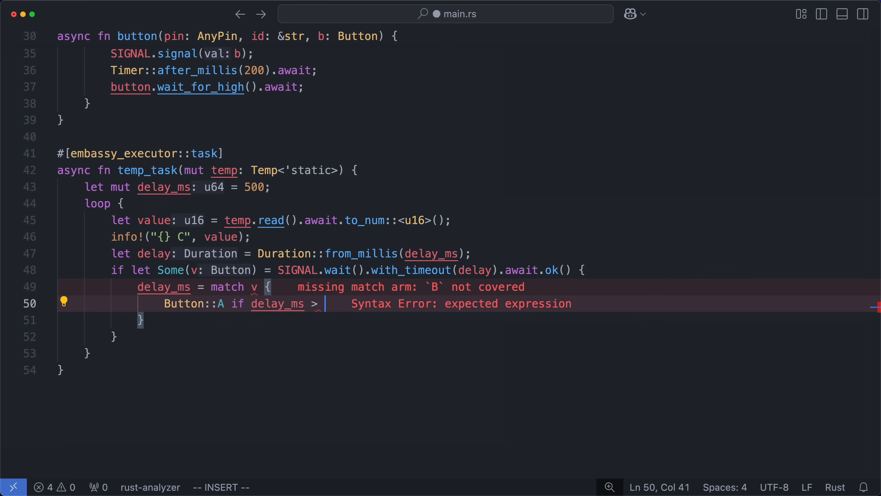
pyautogui.write('INTERVAL_MS =')
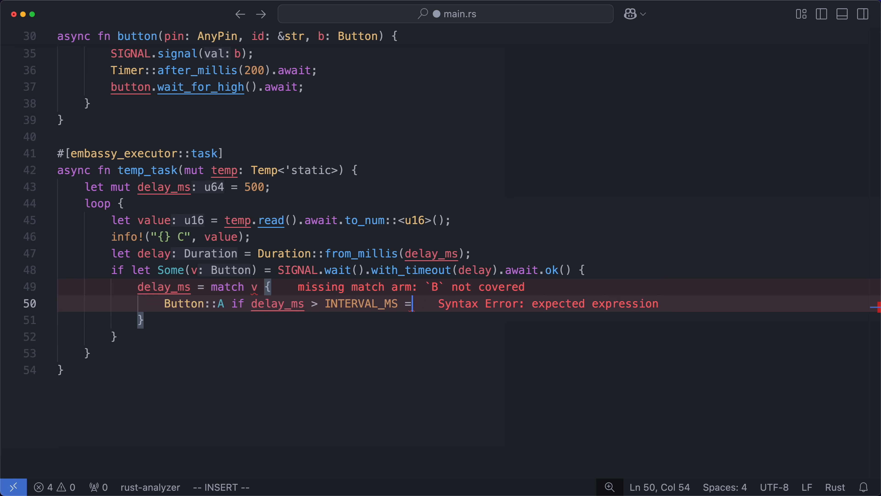
pyautogui.write('> delay_ms - INTERVAL_MS,')
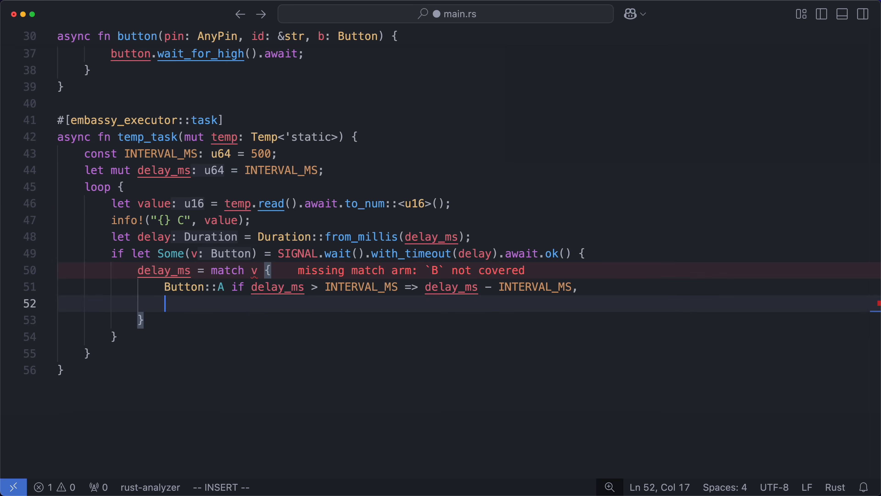
pyautogui.write('Button::A =>')
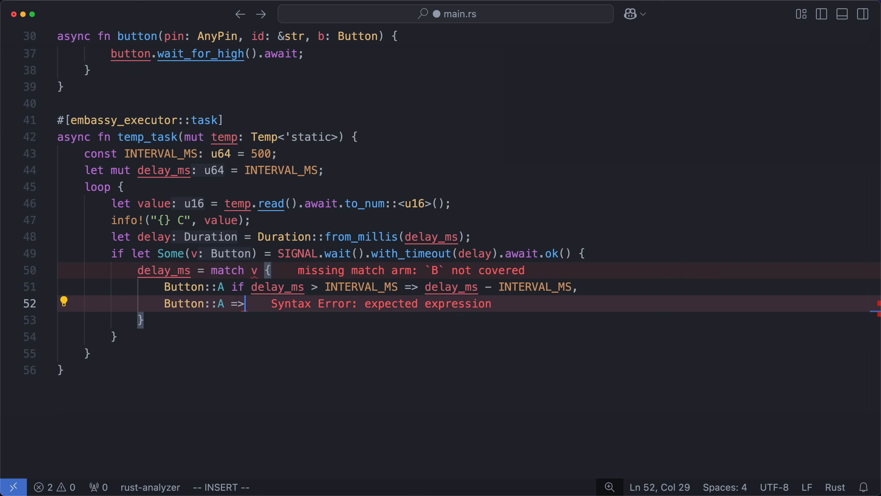
pyautogui.write('Butt')
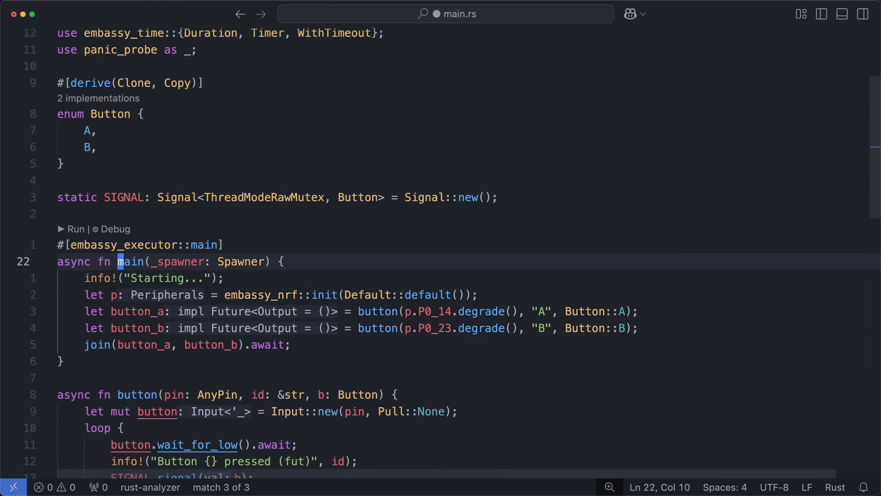
# - Create temp via Temp::new(p.TEMP, Irqs) with a bind_interrupts! Irqs struct, and spawn temp_task(temp)
pyautogui.write('let temp =')
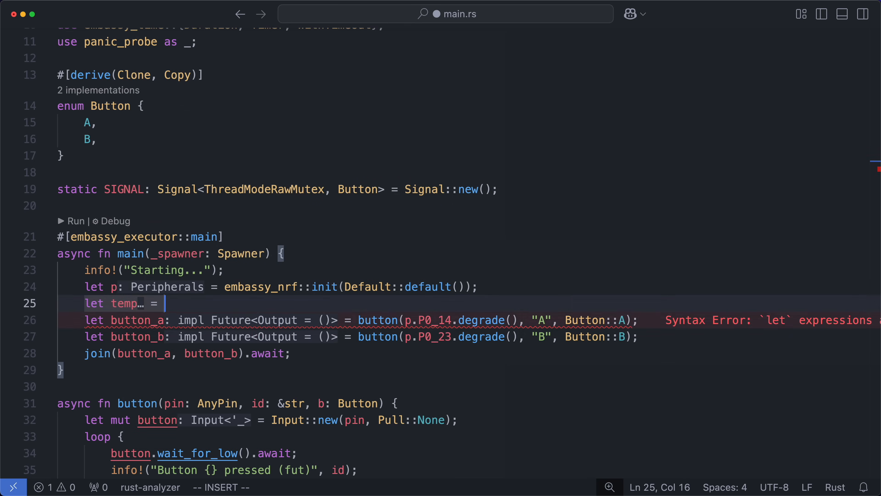
pyautogui.write('Temp::new(p.TEMP, irq')
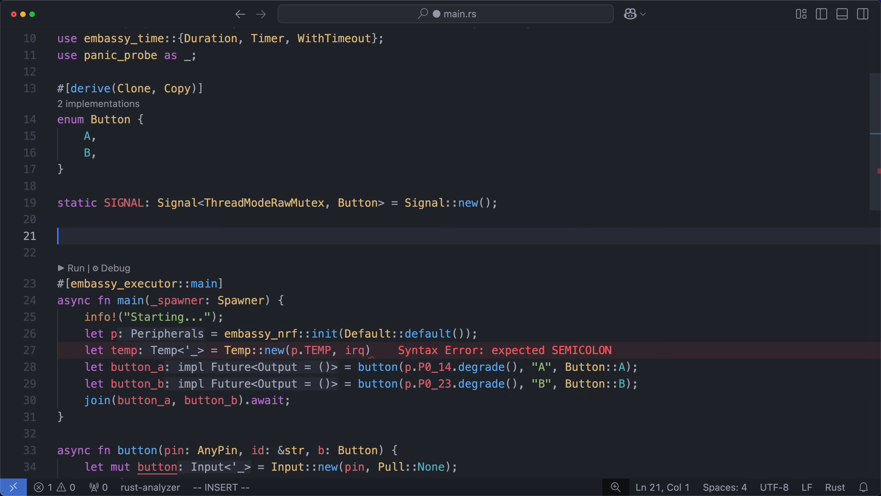
pyautogui.write('bind_interrupts!(struct Irqs {')
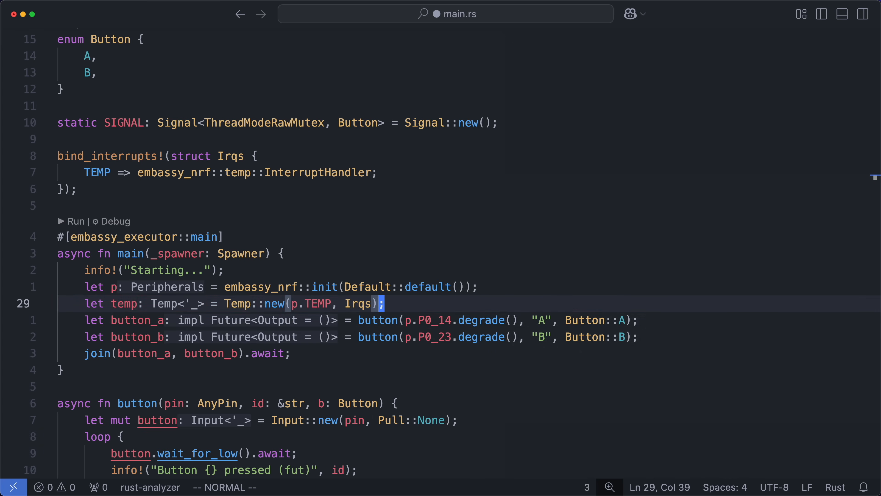
pyautogui.write('spawner.spawn(temp_task(temp)).unwrap();')
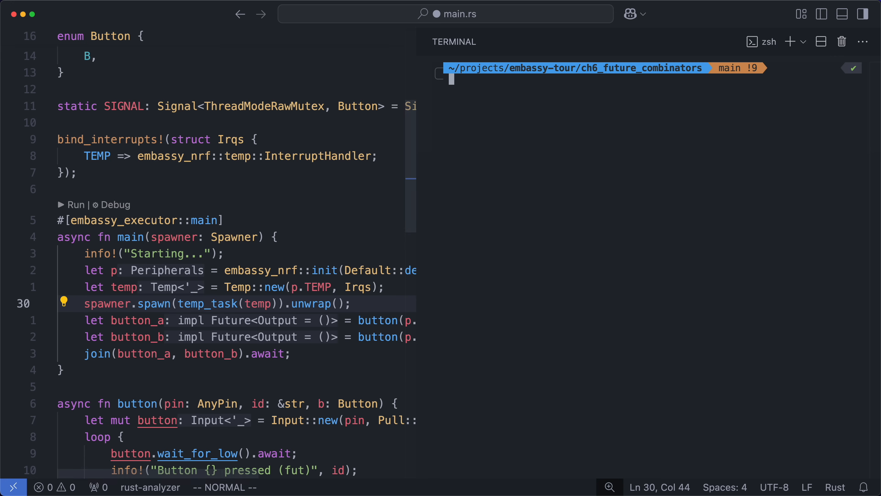
# - Run cargo run --release and watch the logged temperature readings and delay changes
pyautogui.write('cargo run --release')
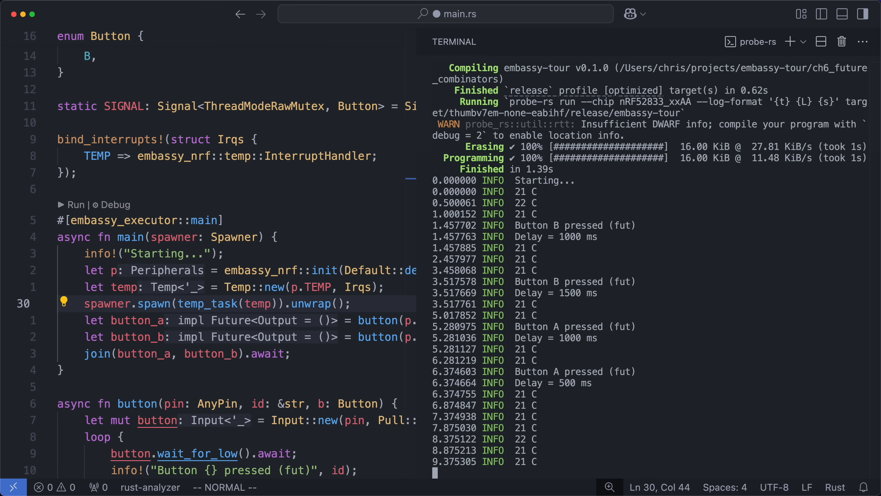
pyautogui.scroll(-3)
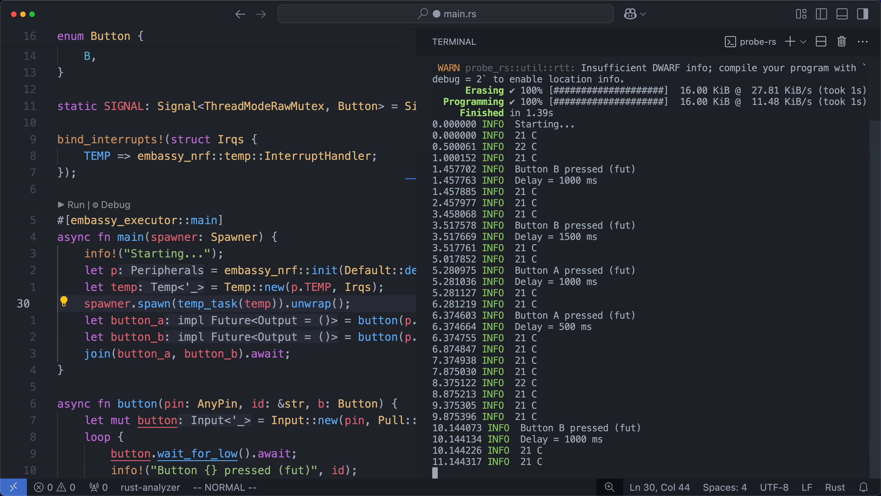